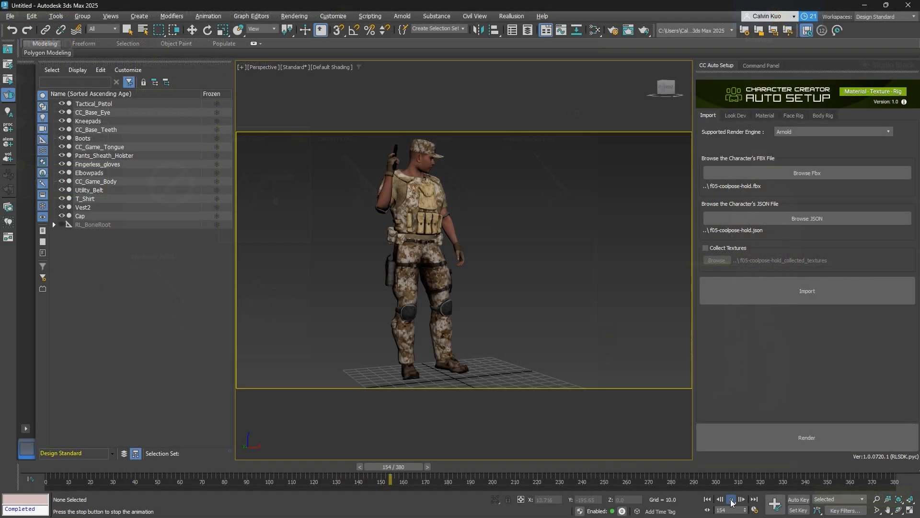
Stop playback and open the Glock 17 9mm from the Gun props pack with its related motions.
{"action": "left_click", "coordinate": [731, 502]}
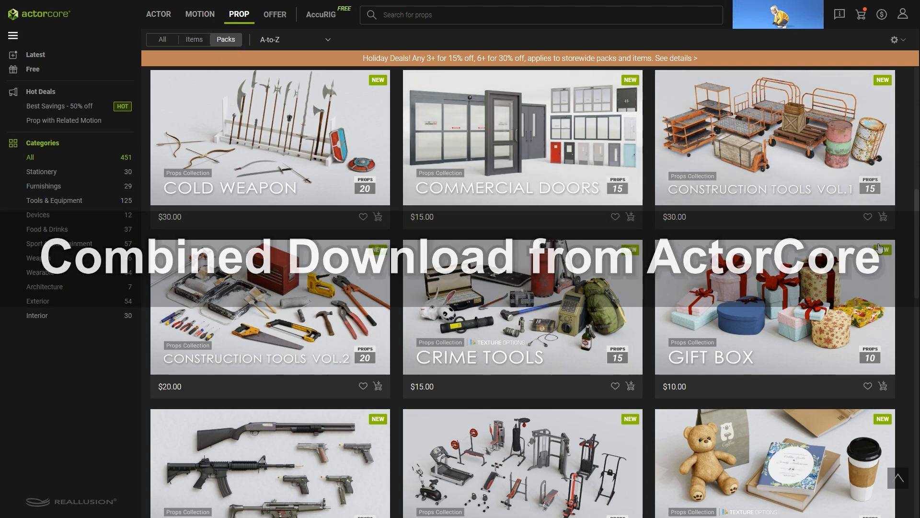
{"action": "scroll", "scroll_direction": "down", "scroll_amount": 3}
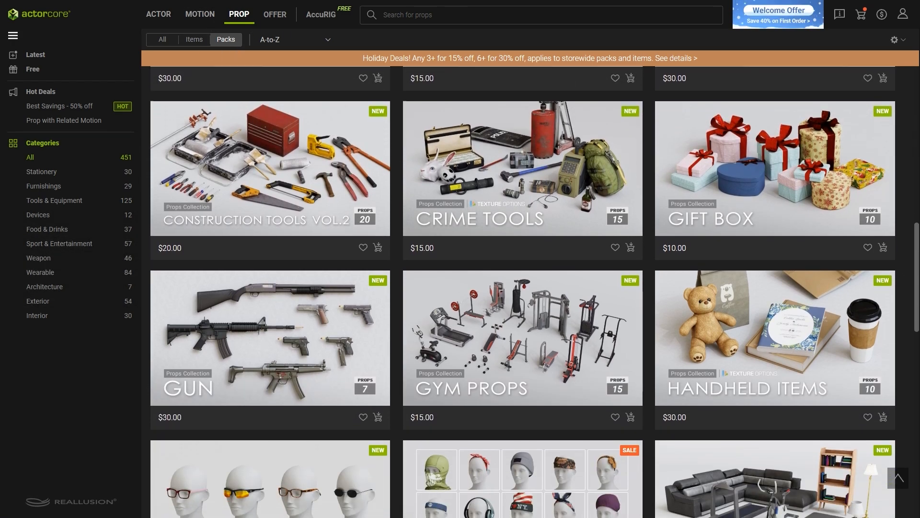
{"action": "scroll", "scroll_direction": "down", "scroll_amount": 3}
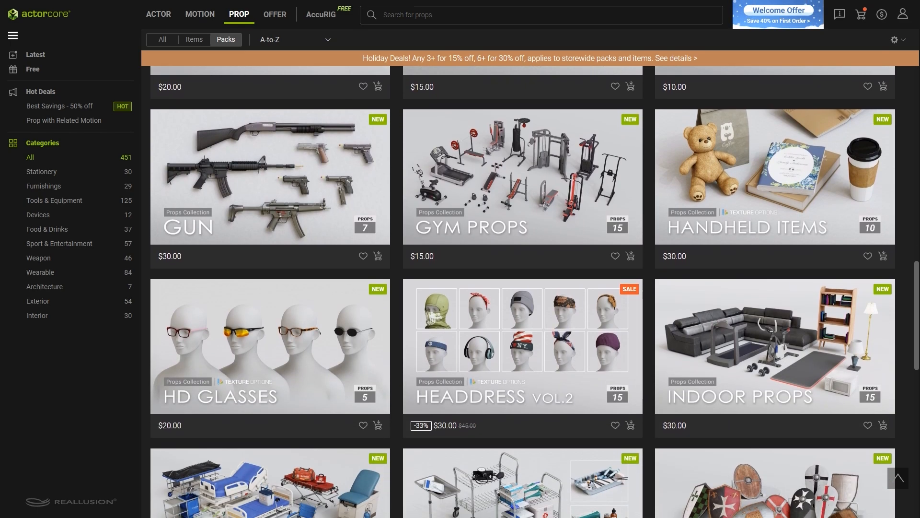
{"action": "left_click", "coordinate": [269, 176]}
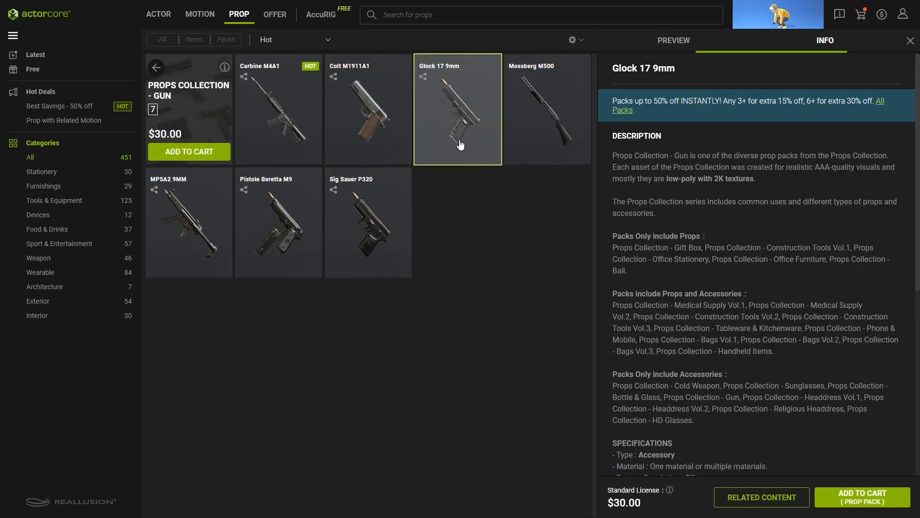
{"action": "left_click", "coordinate": [672, 40]}
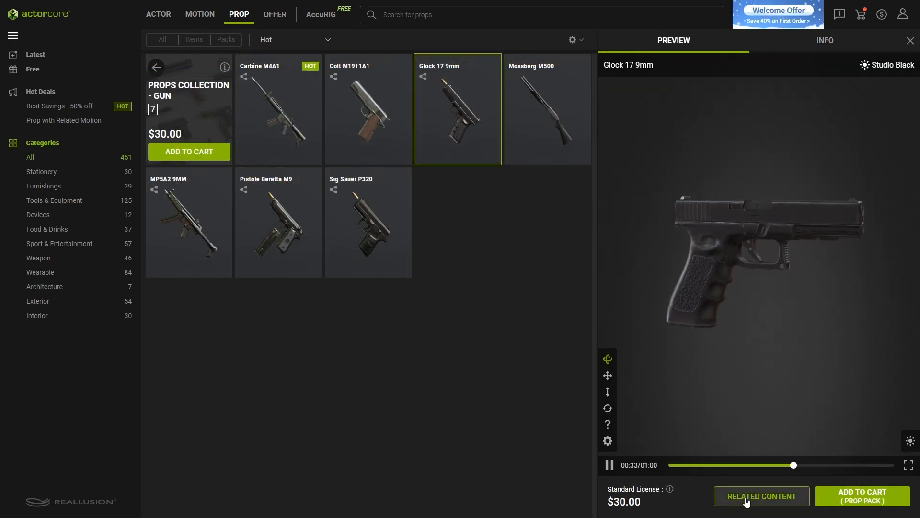
{"action": "left_click", "coordinate": [760, 497]}
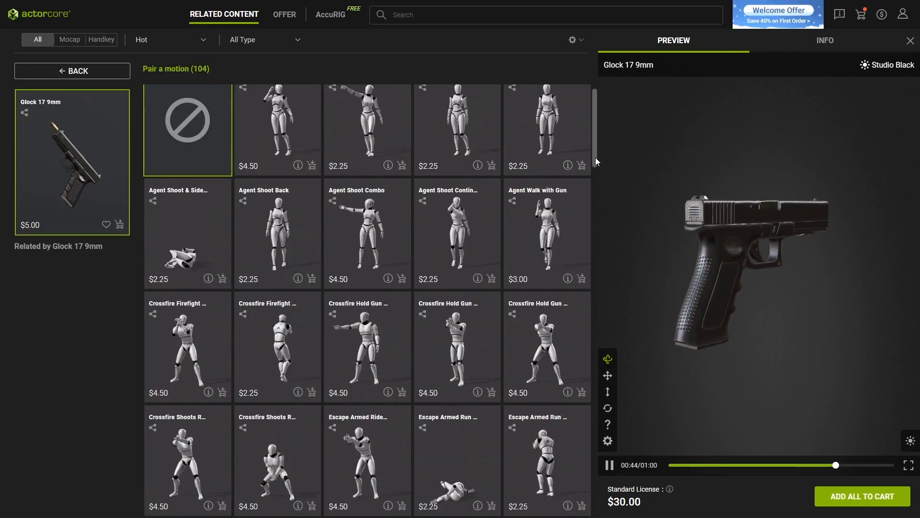
Add the B03 Against the wall motion to the cart for a $7.25 total.
{"action": "scroll", "scroll_direction": "down", "scroll_amount": 3}
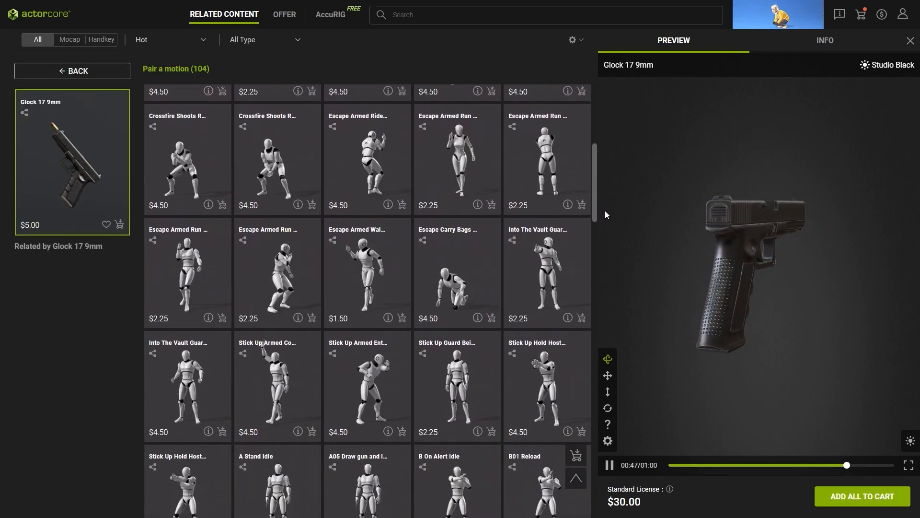
{"action": "left_click", "coordinate": [546, 253]}
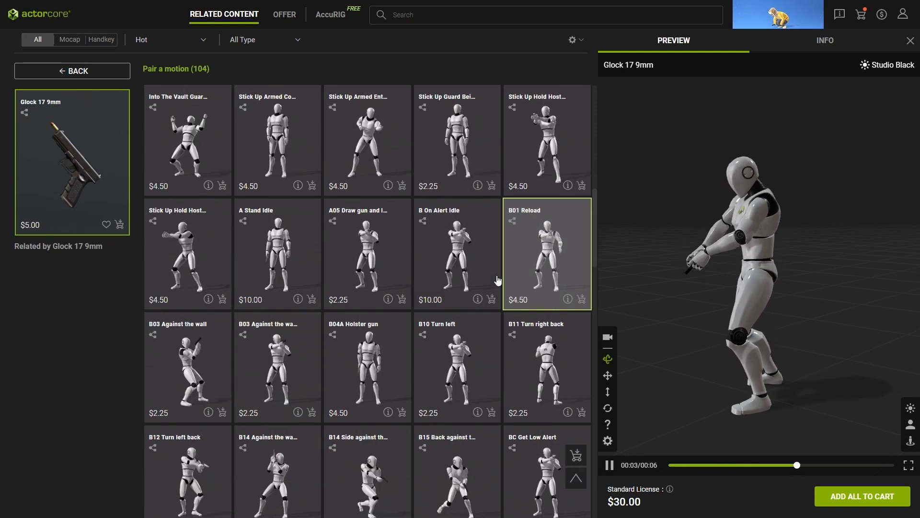
{"action": "left_click", "coordinate": [277, 367]}
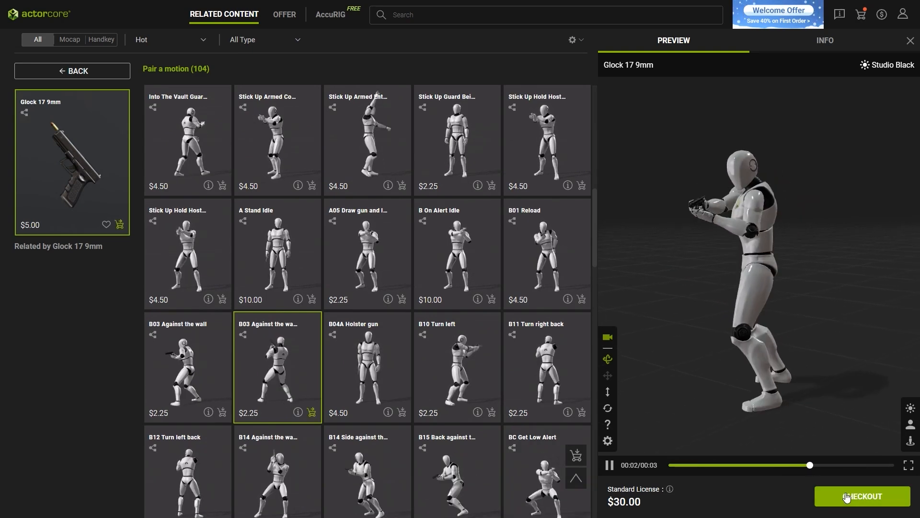
{"action": "left_click", "coordinate": [862, 496]}
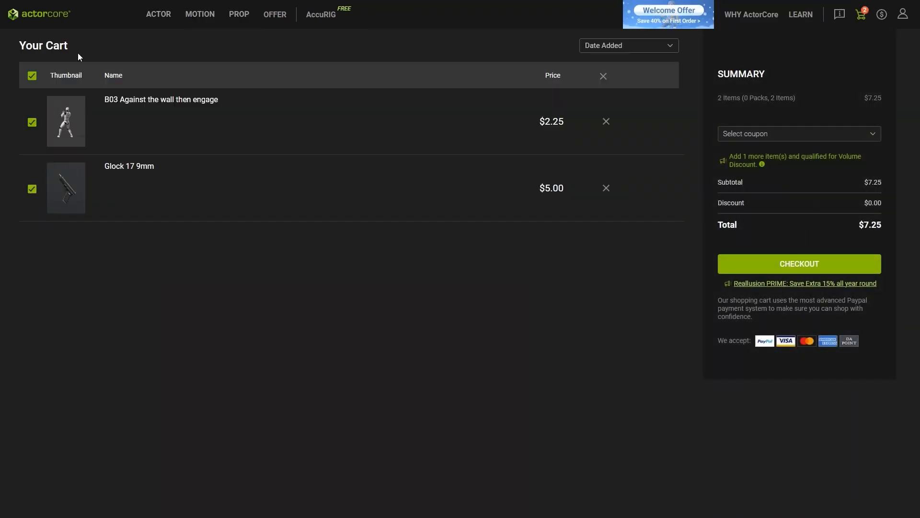
{"action": "left_click", "coordinate": [200, 14]}
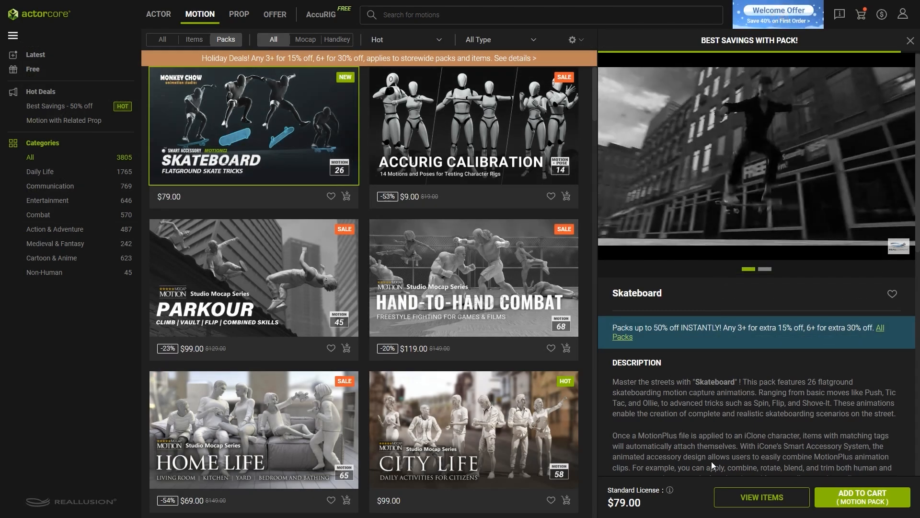
Preview the Skateboard pack's Bigflip motion, view its related props, and review the cart.
{"action": "left_click", "coordinate": [760, 497]}
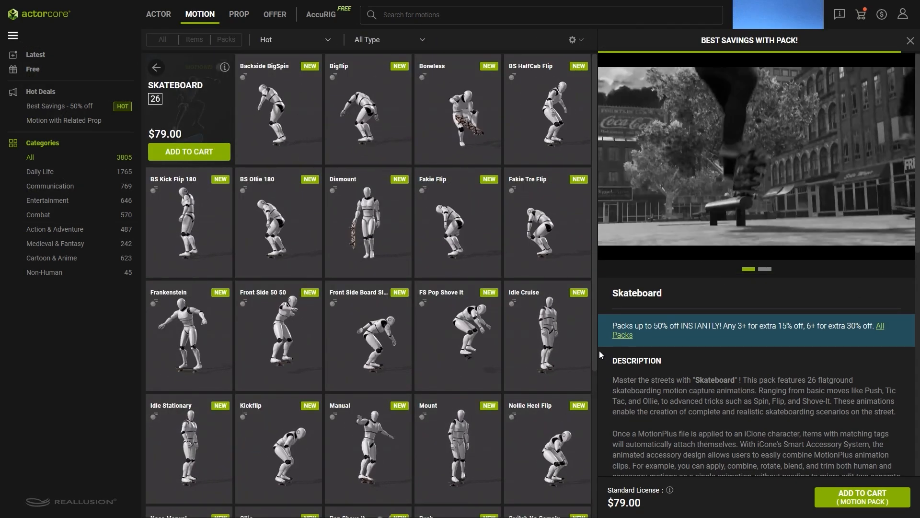
{"action": "scroll", "scroll_direction": "down", "scroll_amount": 3}
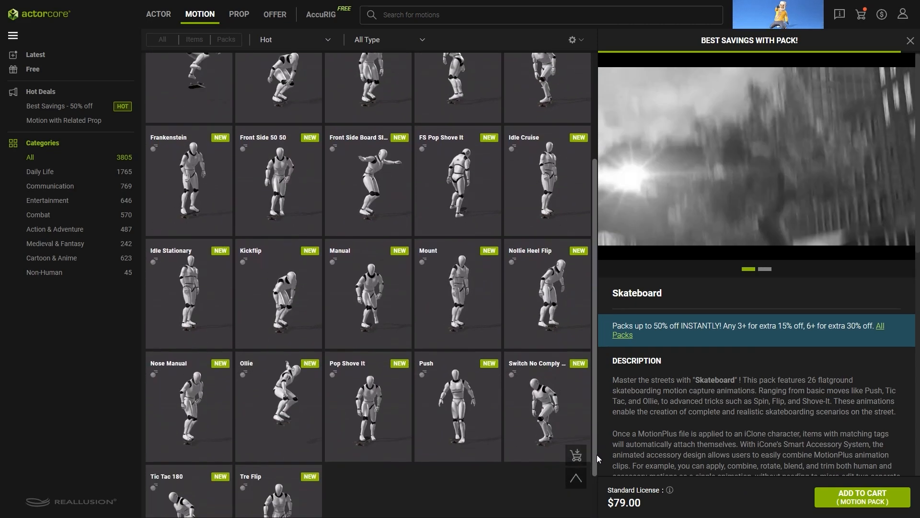
{"action": "scroll", "scroll_direction": "up", "scroll_amount": 3}
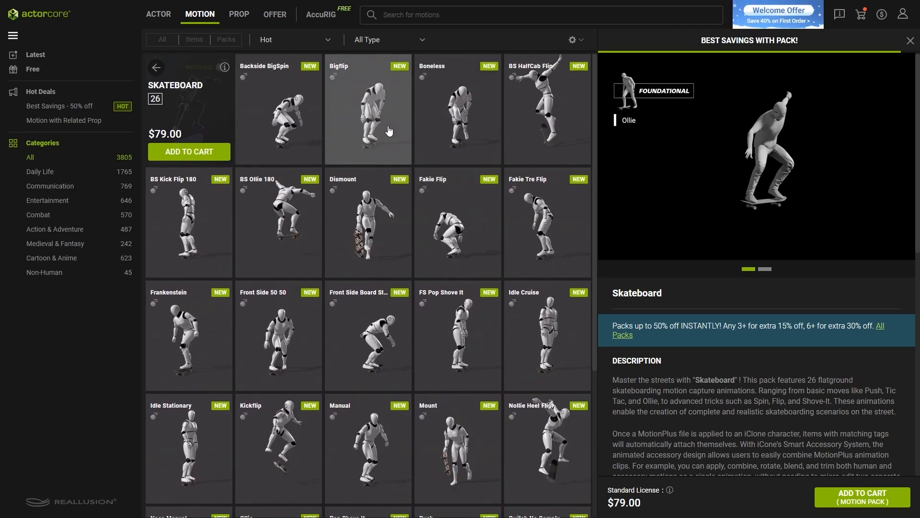
{"action": "left_click", "coordinate": [368, 109]}
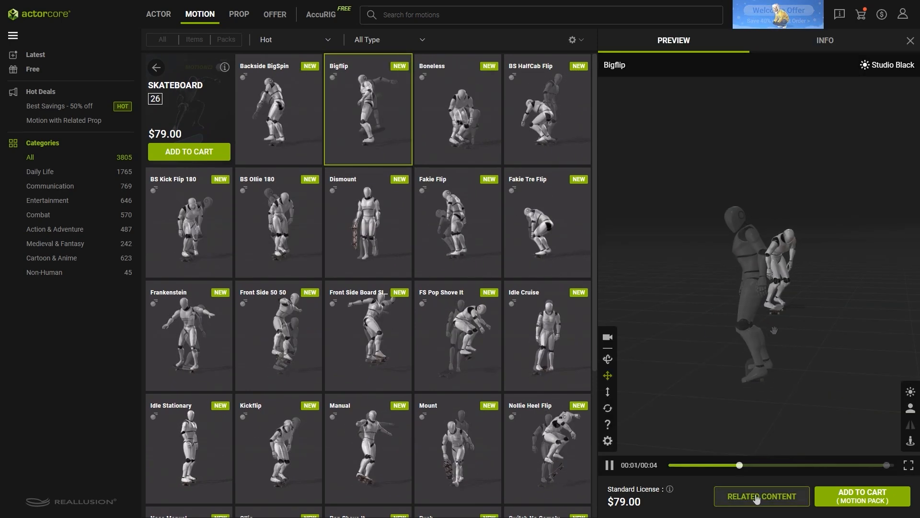
{"action": "left_click", "coordinate": [761, 496]}
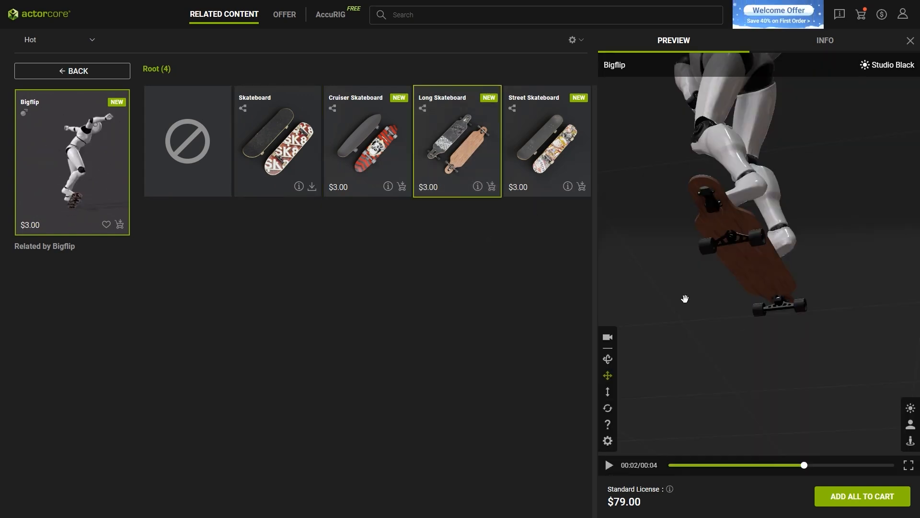
{"action": "left_click", "coordinate": [546, 141]}
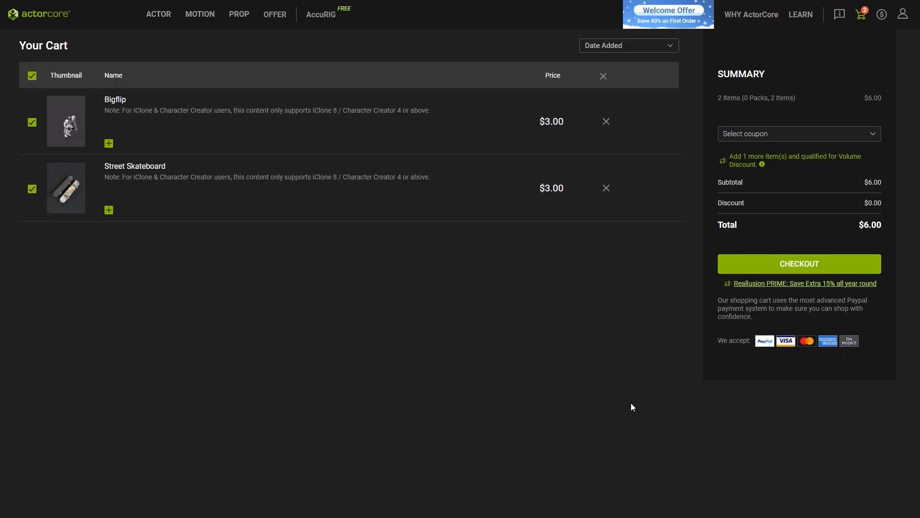
Expand the free bonus lists under Bigflip and Street Skateboard in the cart.
{"action": "left_click", "coordinate": [109, 143]}
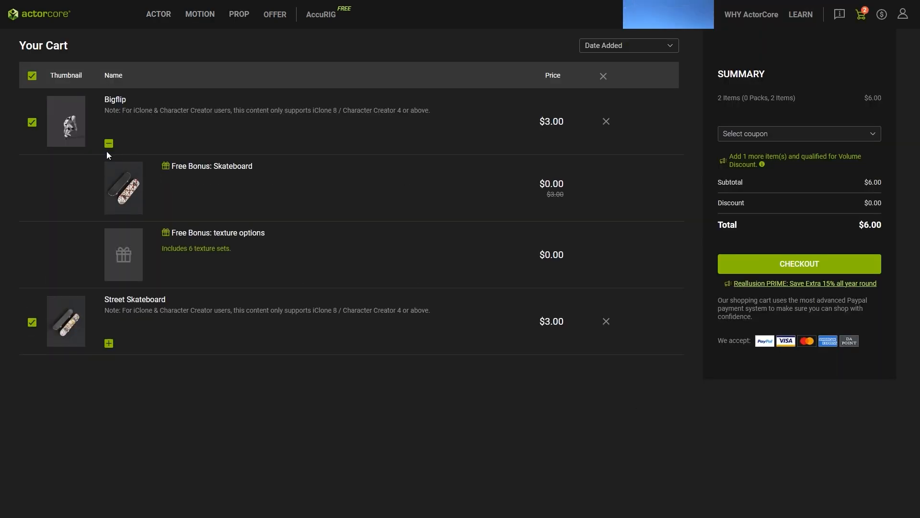
{"action": "mouse_move", "coordinate": [202, 284]}
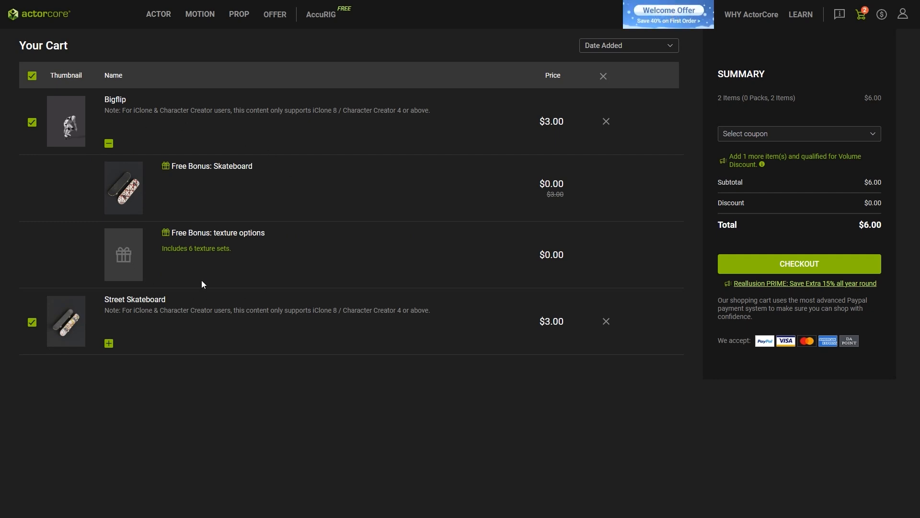
{"action": "left_click", "coordinate": [108, 342]}
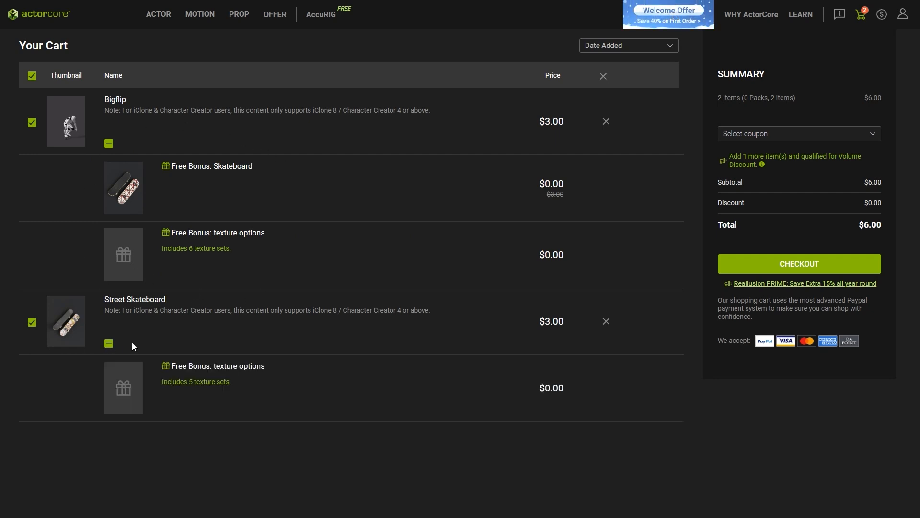
{"action": "mouse_move", "coordinate": [241, 414]}
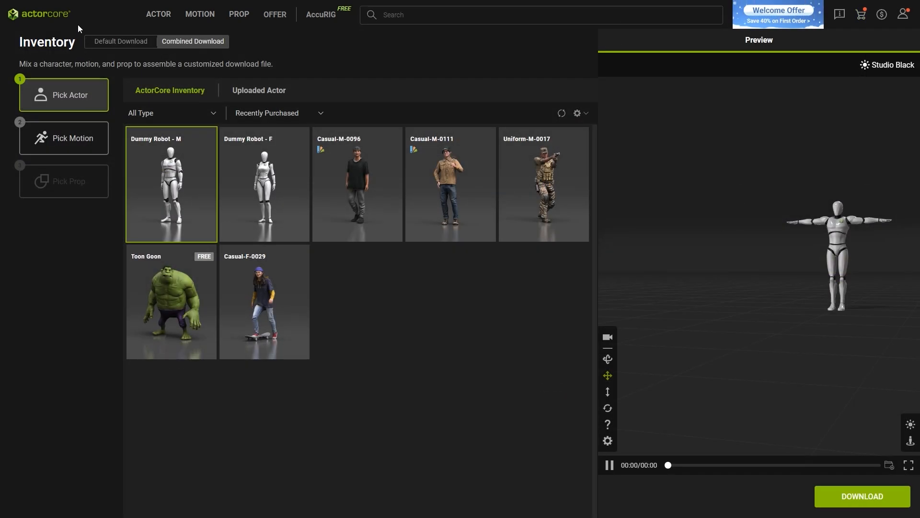
Combine the Casual-M-0096 actor, Bigflip motion and Long Skateboard prop in Combined Download.
{"action": "left_click", "coordinate": [356, 183]}
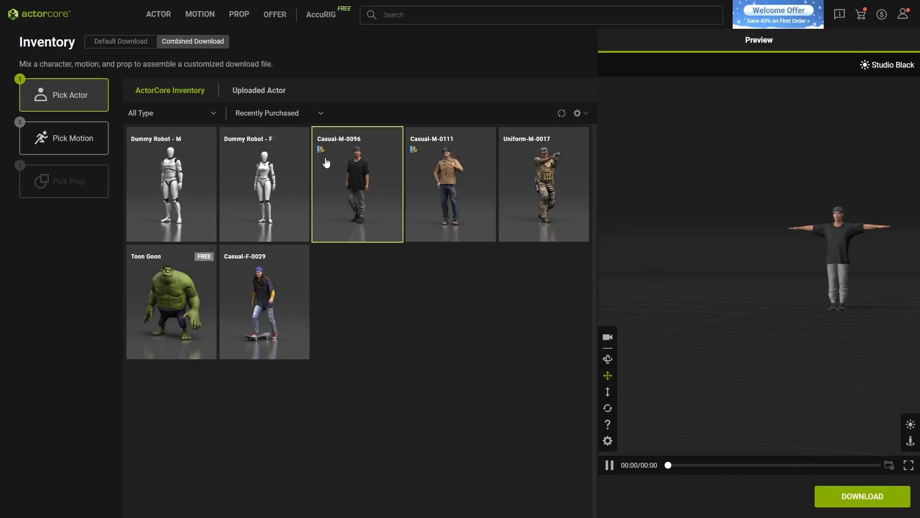
{"action": "left_click", "coordinate": [73, 138]}
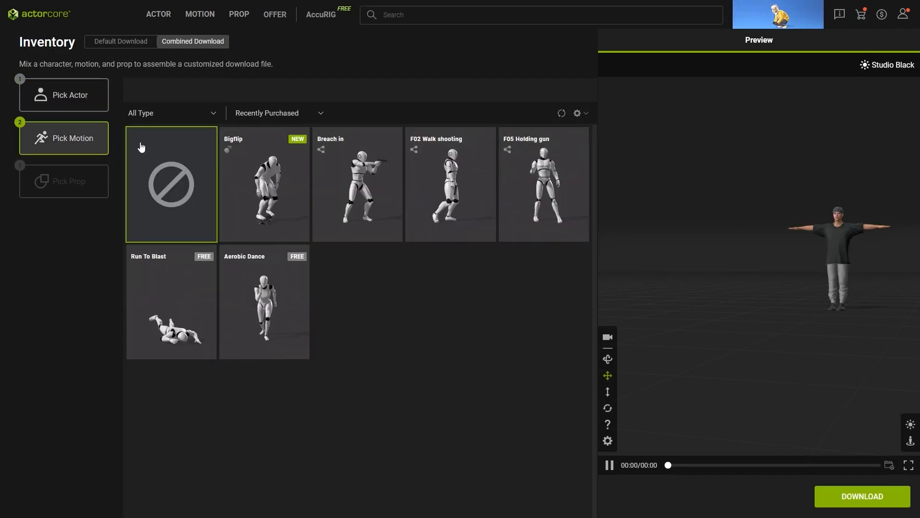
{"action": "left_click", "coordinate": [264, 183]}
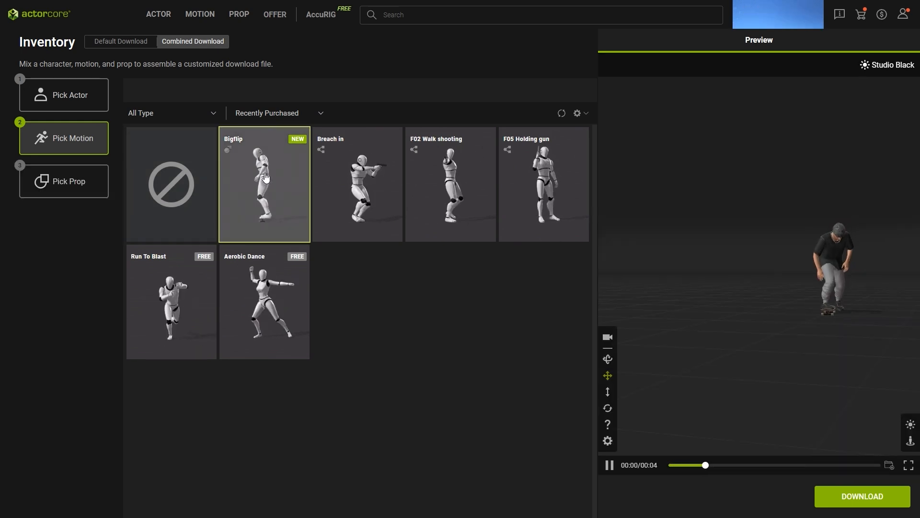
{"action": "left_click", "coordinate": [64, 181]}
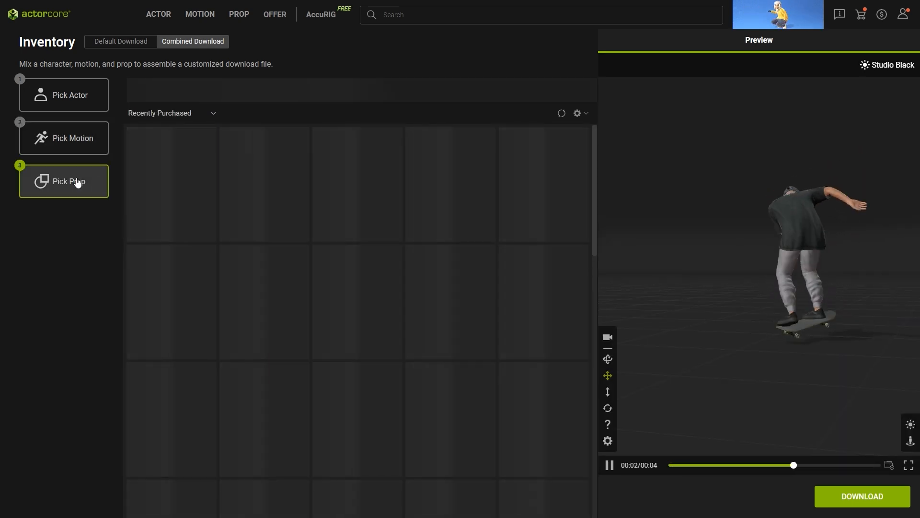
{"action": "left_click", "coordinate": [64, 181]}
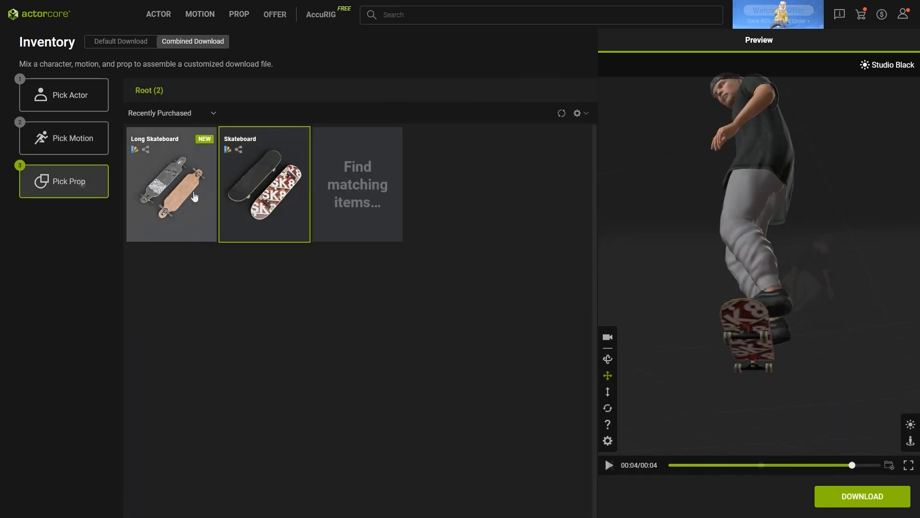
{"action": "left_click", "coordinate": [171, 185]}
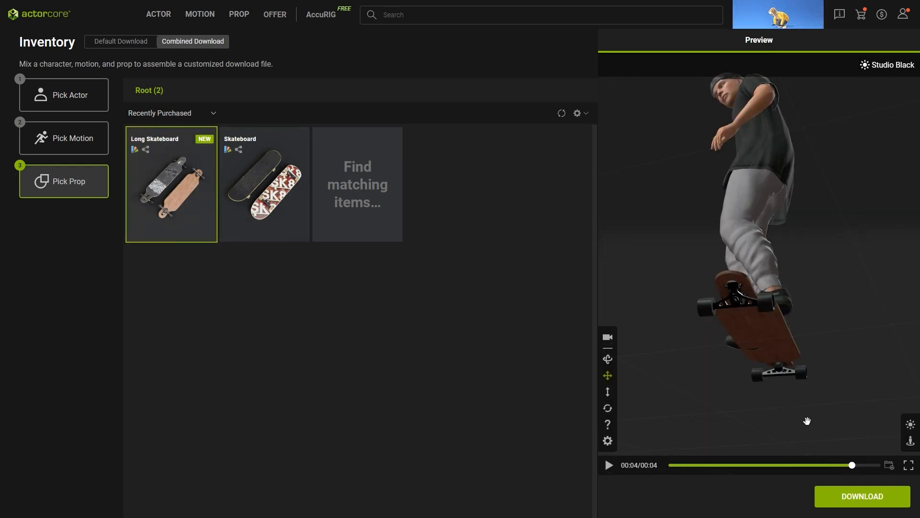
{"action": "mouse_move", "coordinate": [840, 406]}
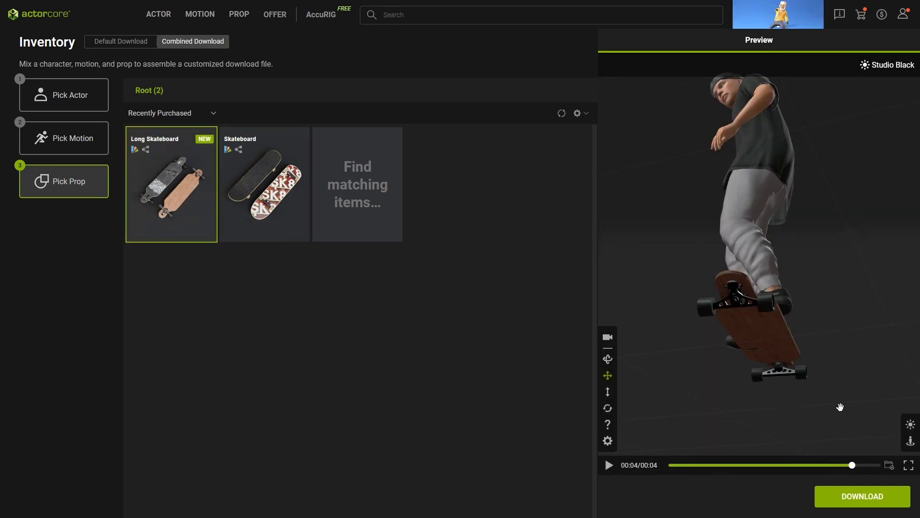
Start the combined download with 'Download all texture sets' enabled.
{"action": "left_click", "coordinate": [860, 496]}
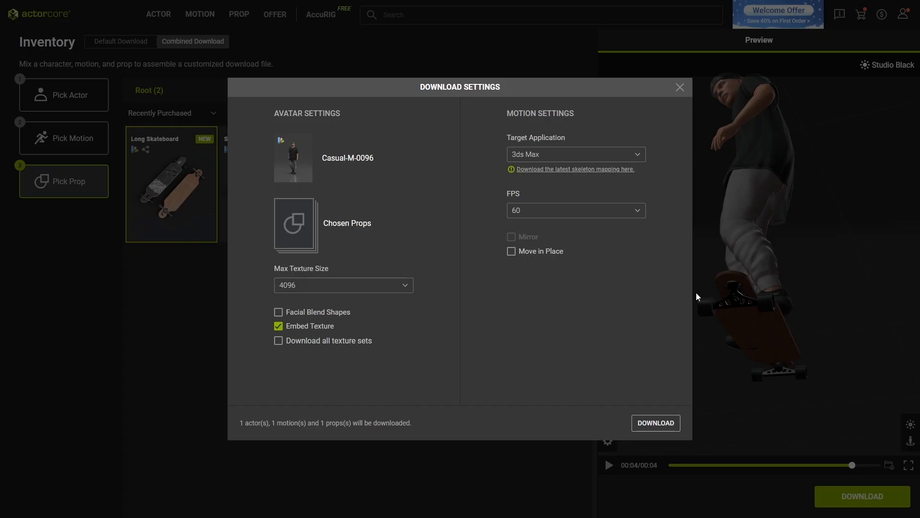
{"action": "mouse_move", "coordinate": [442, 305]}
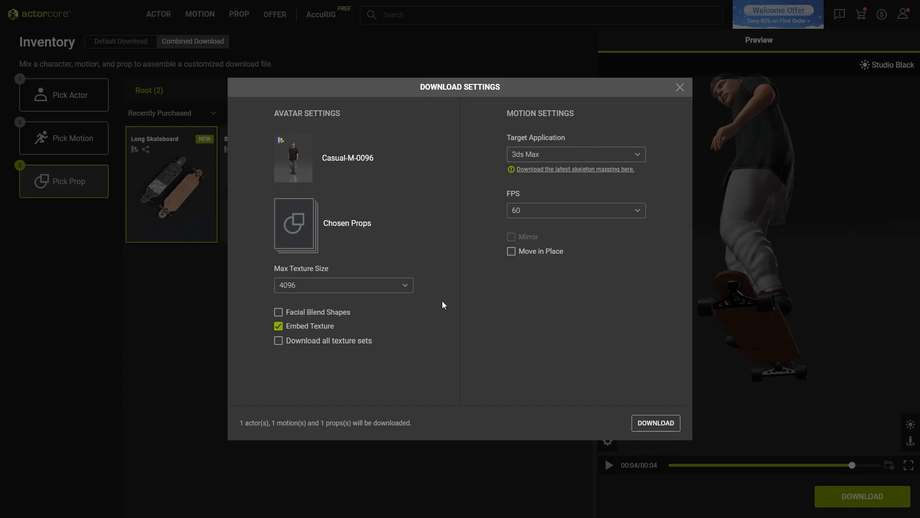
{"action": "left_click", "coordinate": [278, 340]}
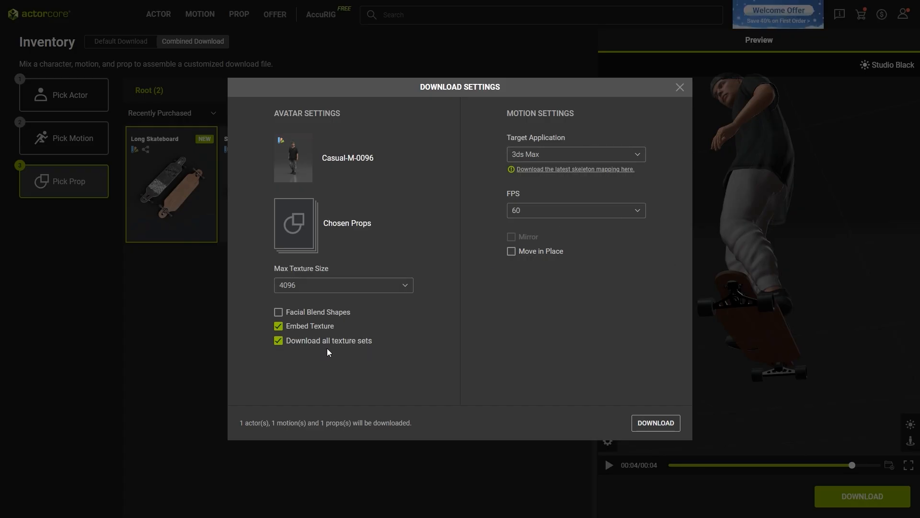
{"action": "left_click", "coordinate": [655, 422]}
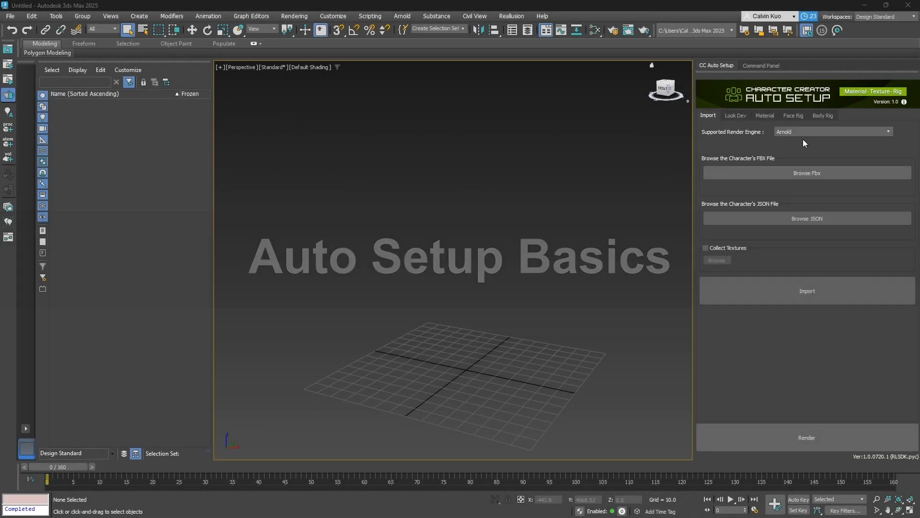
Import bigflip.fbx via CC Auto Setup's Browse Fbx and play back the animation.
{"action": "left_click", "coordinate": [806, 172]}
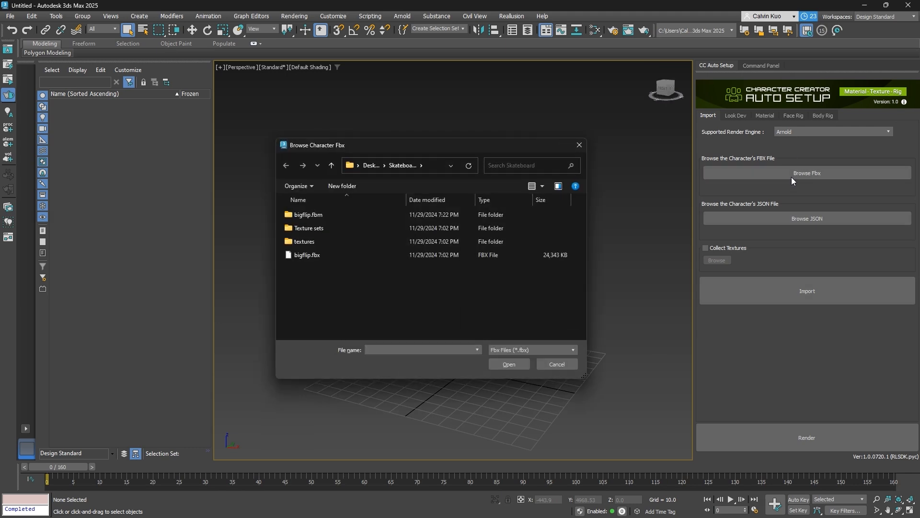
{"action": "left_click", "coordinate": [307, 254]}
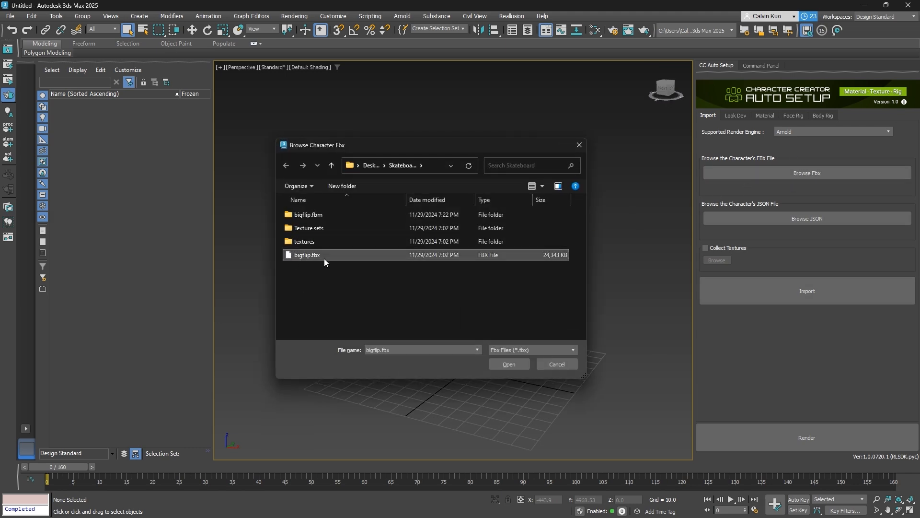
{"action": "left_click", "coordinate": [508, 364]}
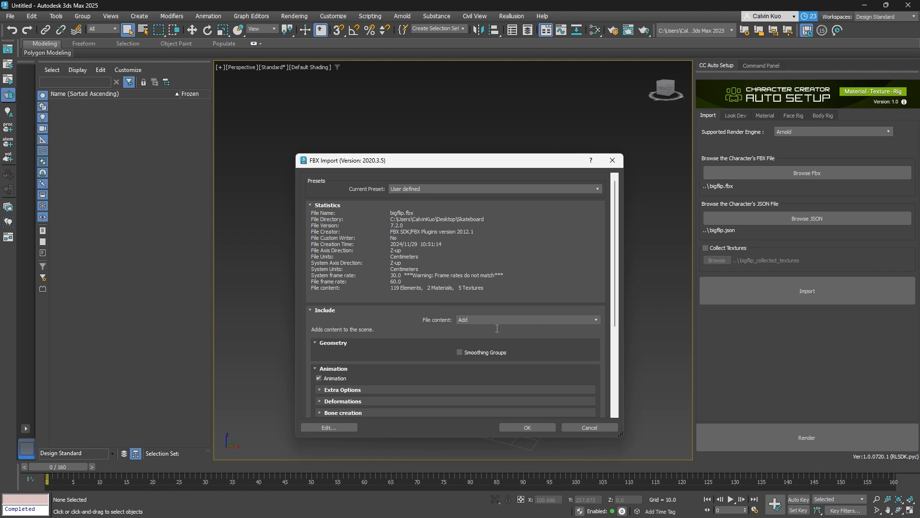
{"action": "left_click", "coordinate": [526, 427]}
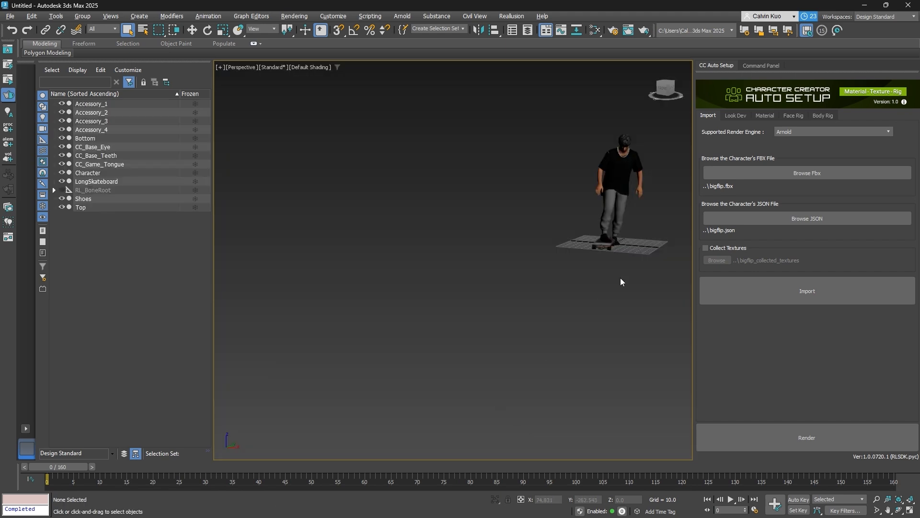
{"action": "mouse_move", "coordinate": [729, 500]}
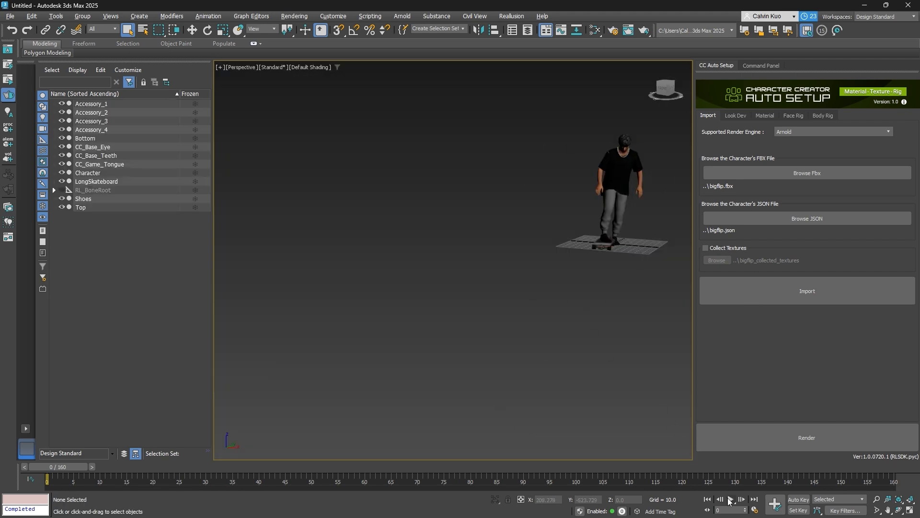
{"action": "left_click", "coordinate": [730, 499]}
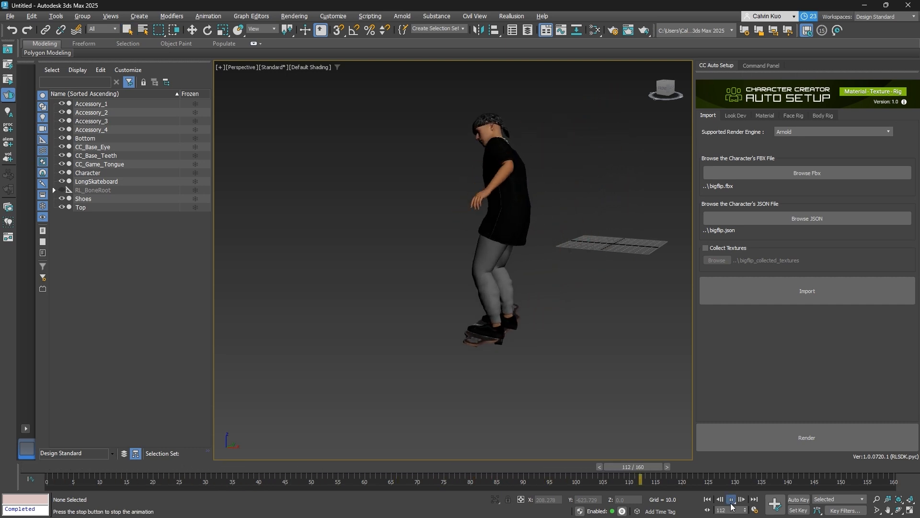
{"action": "left_click", "coordinate": [730, 499]}
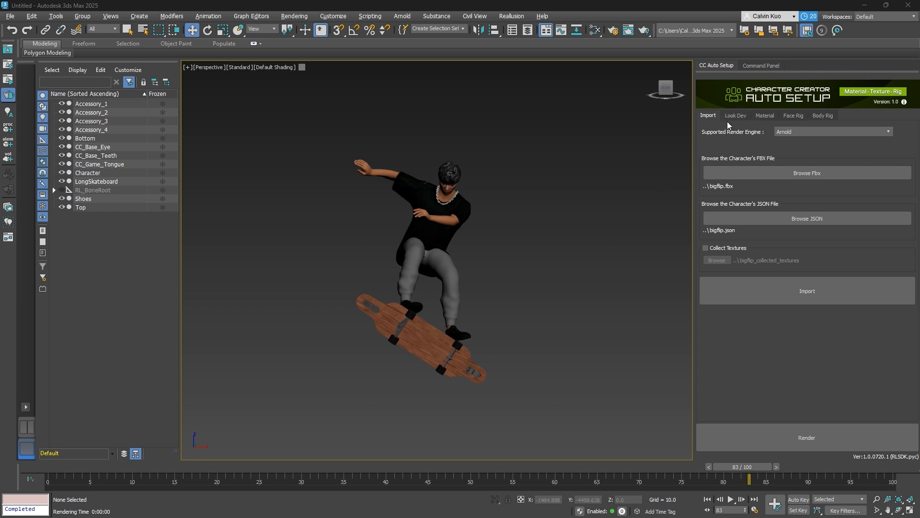
Show the Look Dev lighting presets in CC Auto Setup.
{"action": "left_click", "coordinate": [735, 115]}
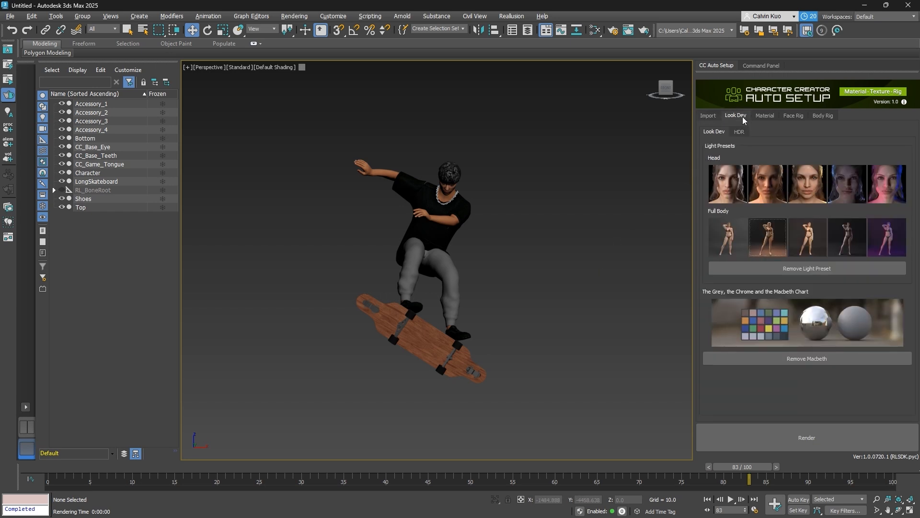
{"action": "mouse_move", "coordinate": [712, 216]}
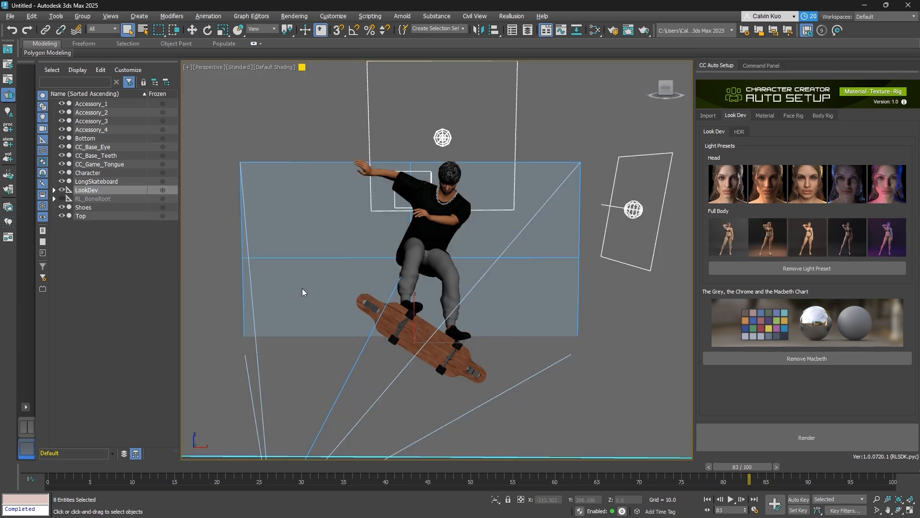
{"action": "mouse_move", "coordinate": [579, 348]}
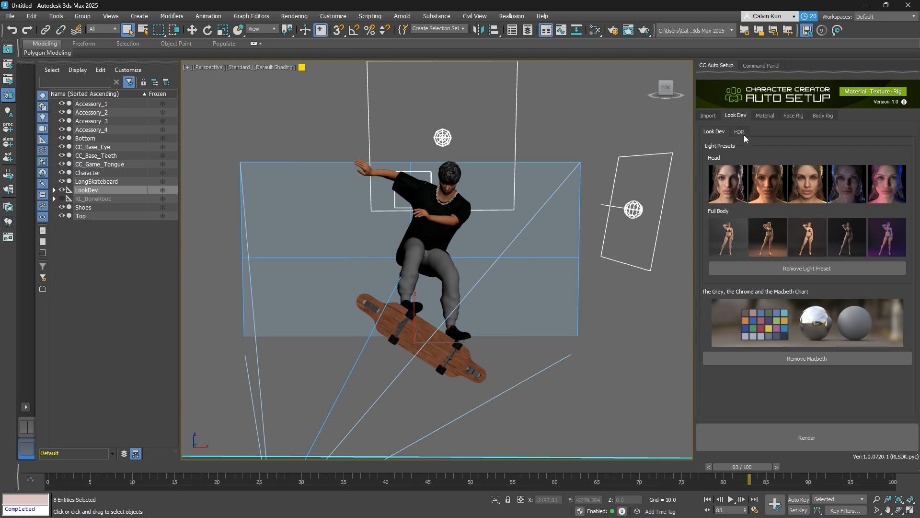
Load the arched hallway HDR panorama from Look Dev's HDR options.
{"action": "left_click", "coordinate": [739, 131]}
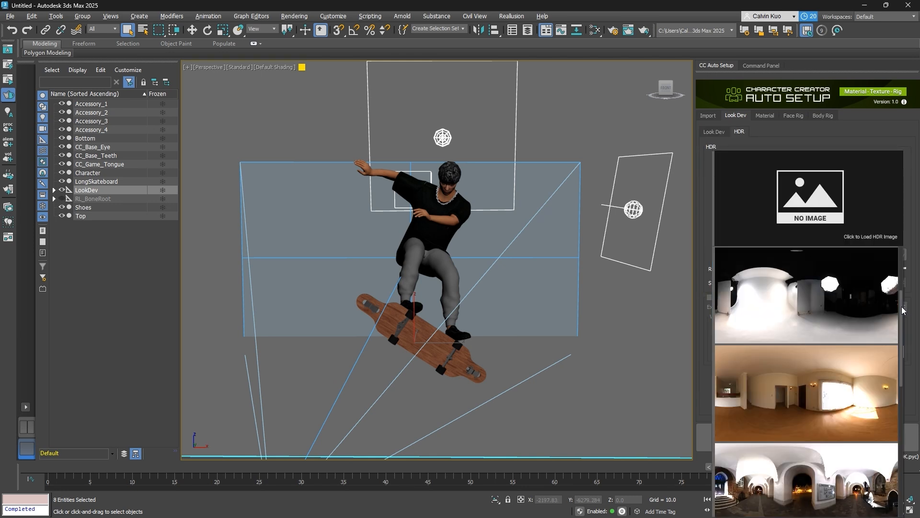
{"action": "left_click", "coordinate": [806, 475]}
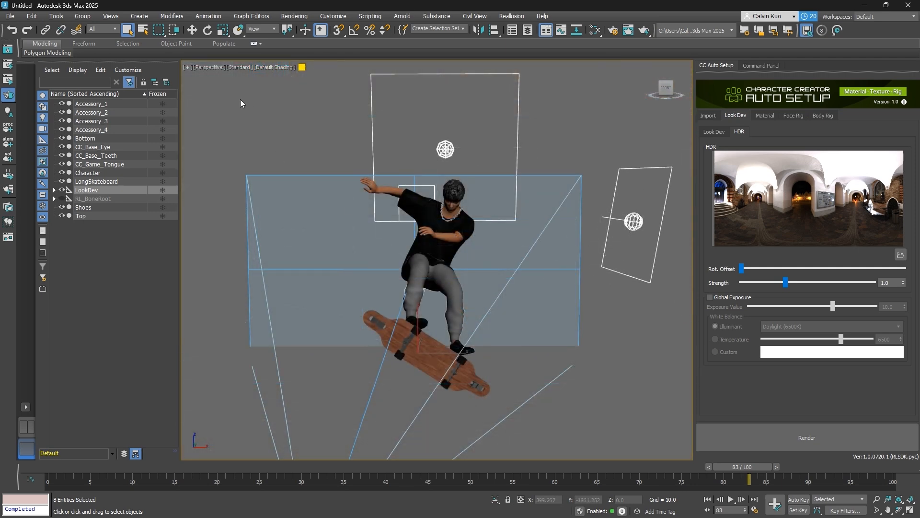
Enable Show Safe Frames in the Perspective viewport.
{"action": "left_click", "coordinate": [209, 67]}
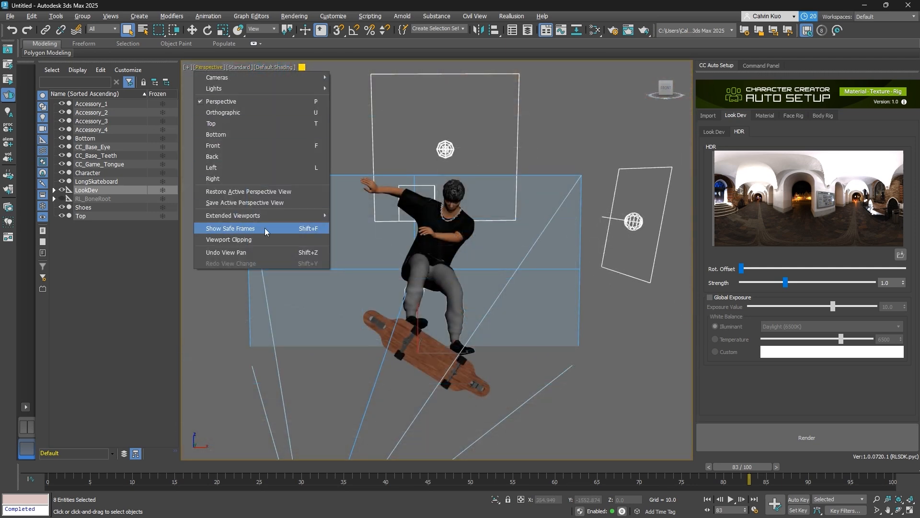
{"action": "left_click", "coordinate": [230, 227]}
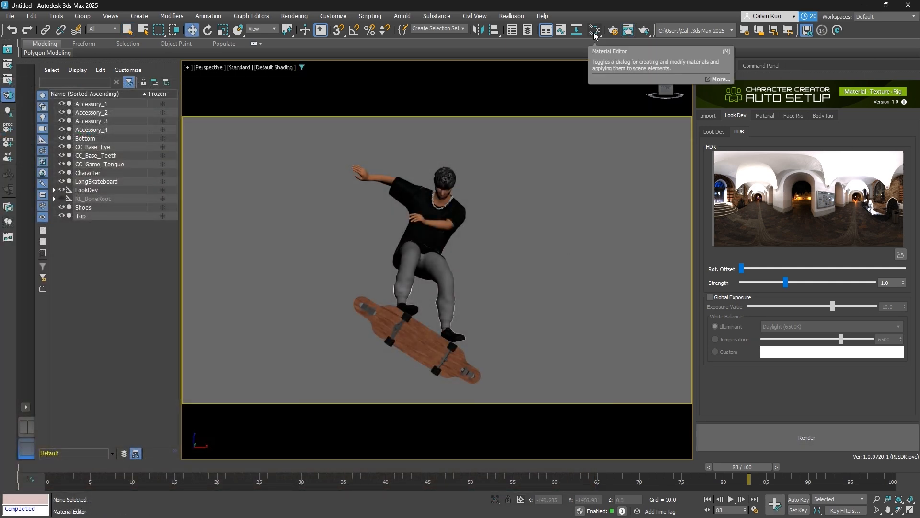
Apply folder 02's Diffuse texture to the clothing, then browse the longboard's folder 00.
{"action": "left_click", "coordinate": [594, 30]}
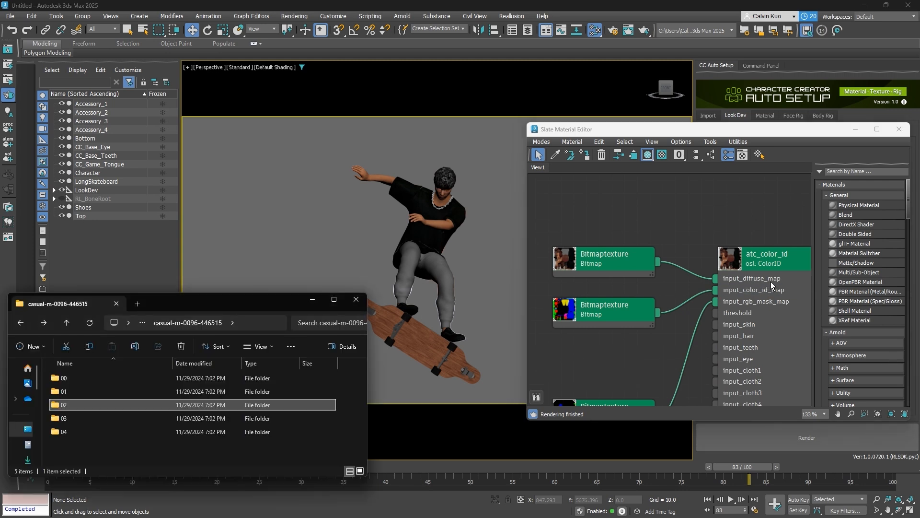
{"action": "double_click", "coordinate": [67, 404]}
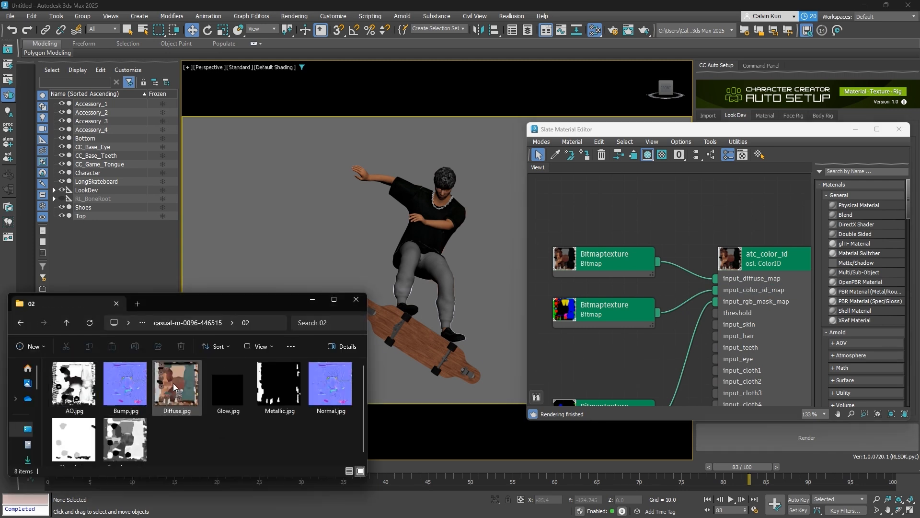
{"action": "left_click", "coordinate": [177, 385]}
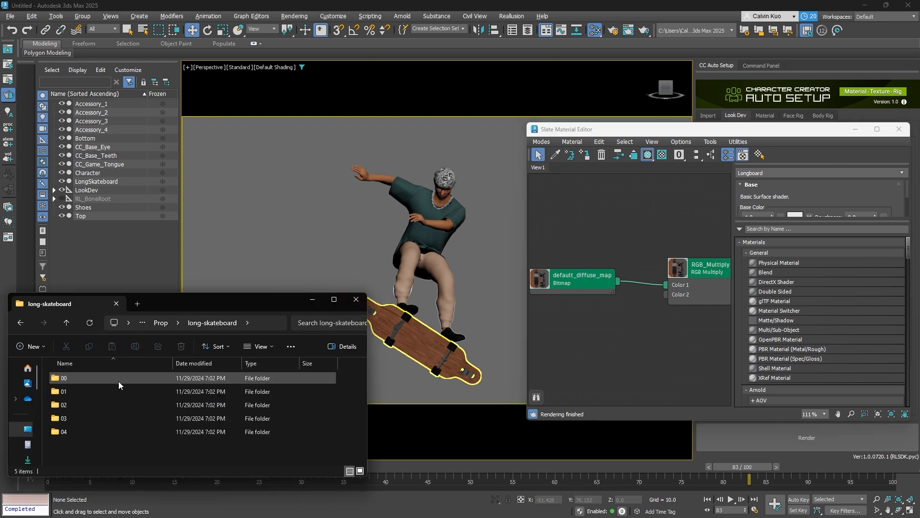
{"action": "double_click", "coordinate": [64, 418]}
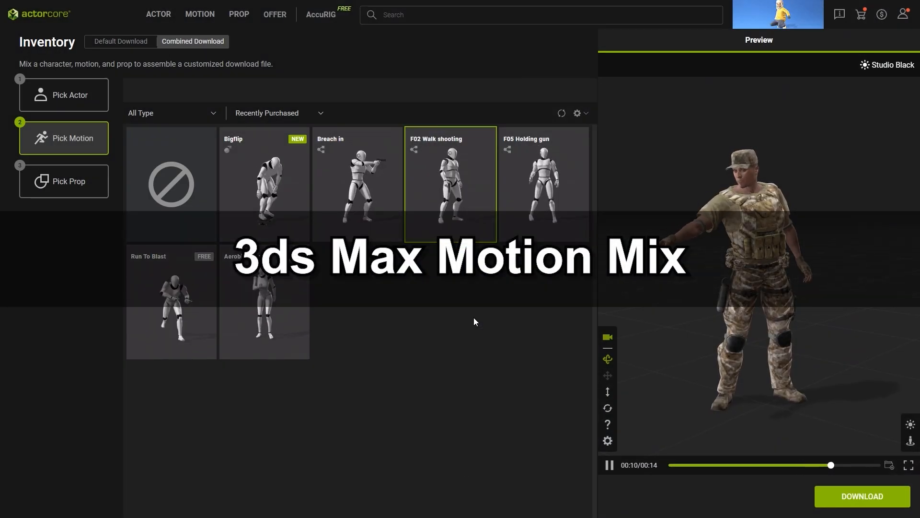
Pair the soldier with the F05 Holding gun motion and the Tactical Pistol prop.
{"action": "left_click", "coordinate": [542, 183]}
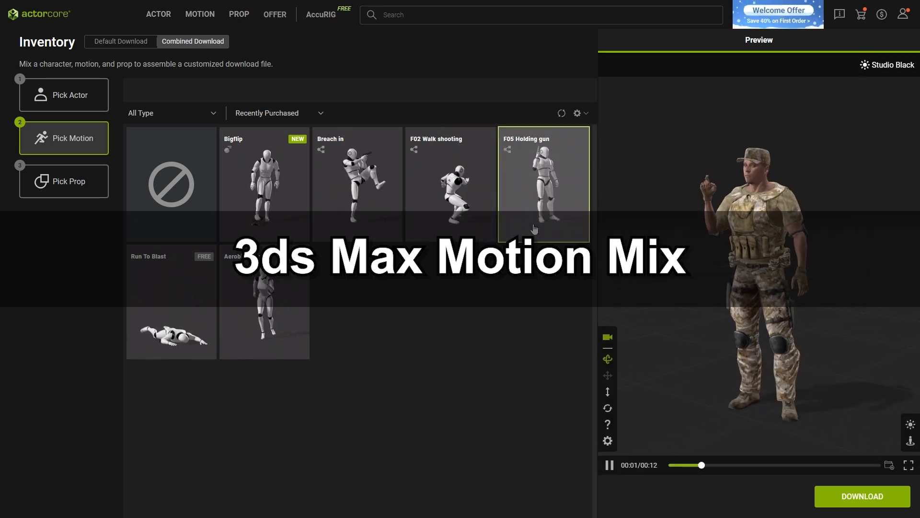
{"action": "left_click", "coordinate": [63, 181]}
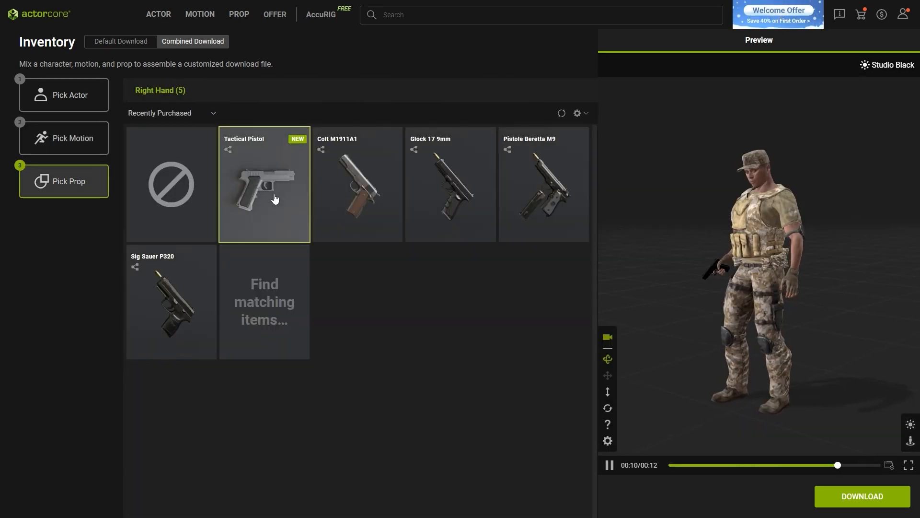
{"action": "key", "text": "alt+tab"}
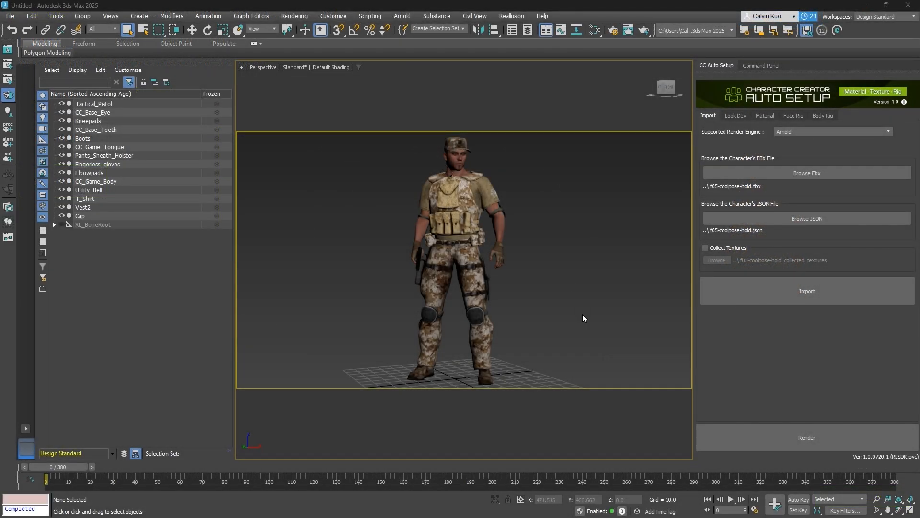
Play the soldier's gun-holding animation as it draws and raises the pistol, then stop it.
{"action": "left_click", "coordinate": [732, 499]}
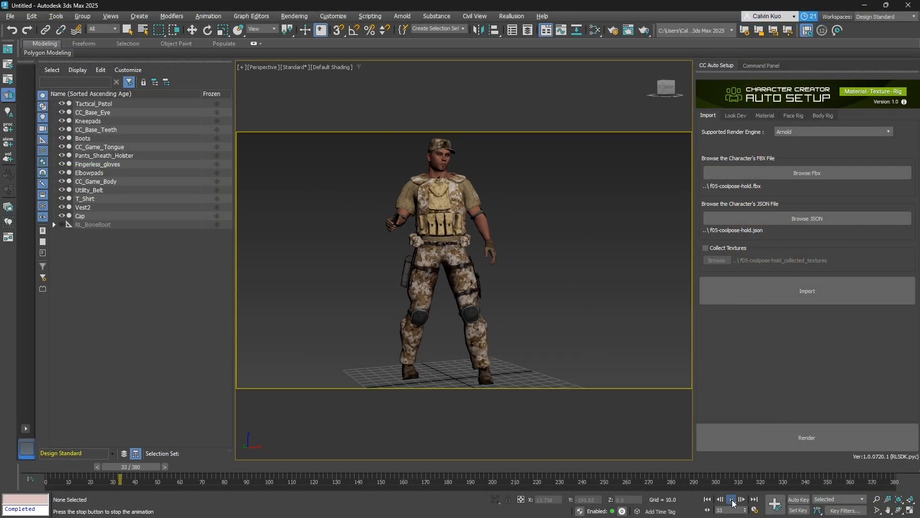
{"action": "left_click", "coordinate": [731, 499]}
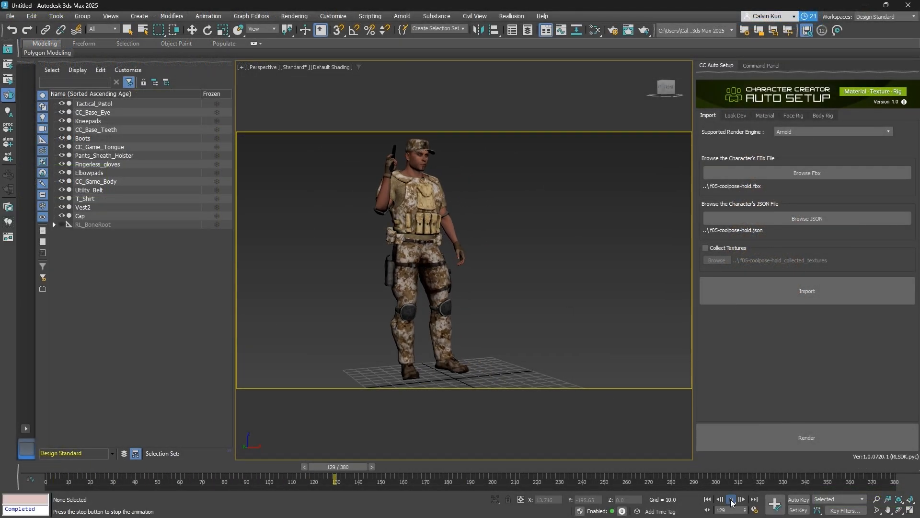
{"action": "left_click", "coordinate": [730, 500]}
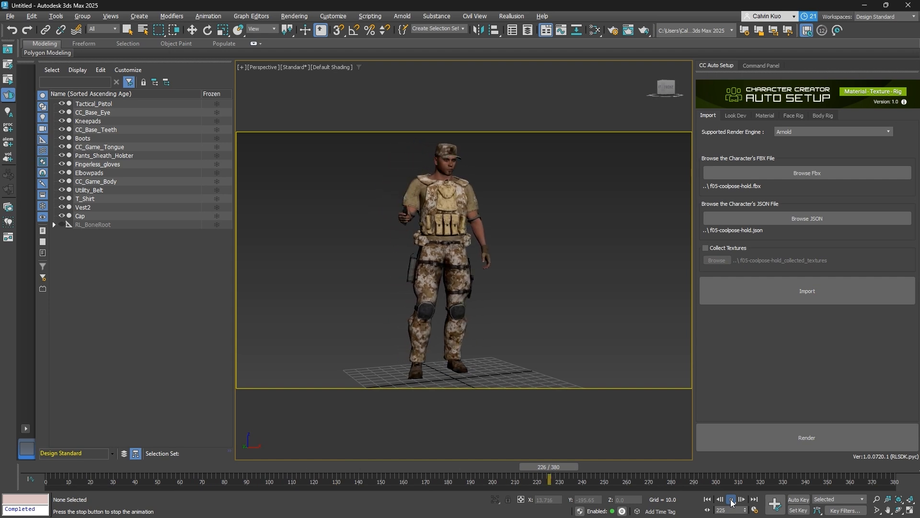
{"action": "left_click", "coordinate": [730, 500]}
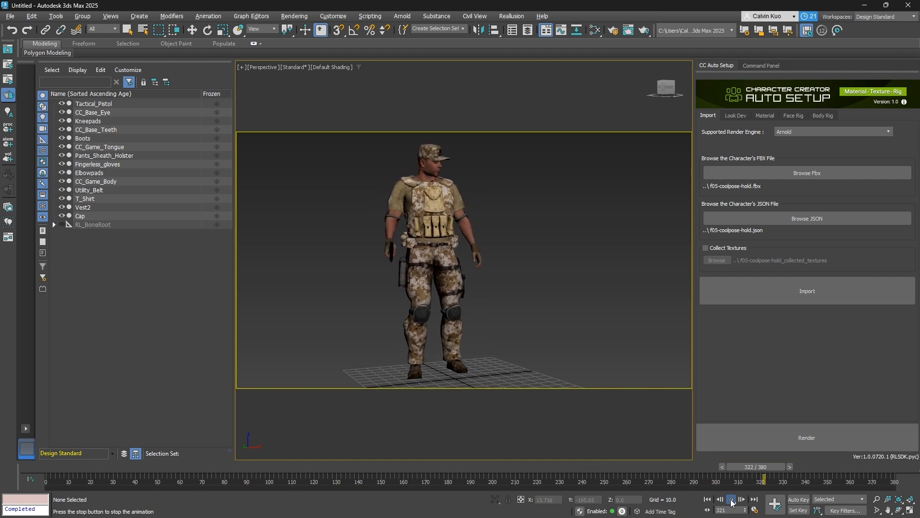
{"action": "left_click", "coordinate": [731, 500]}
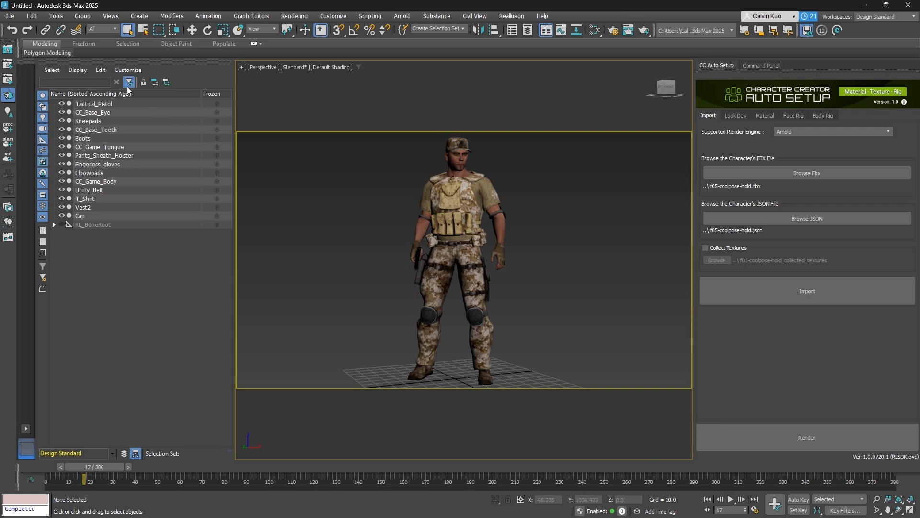
{"action": "mouse_move", "coordinate": [89, 227]}
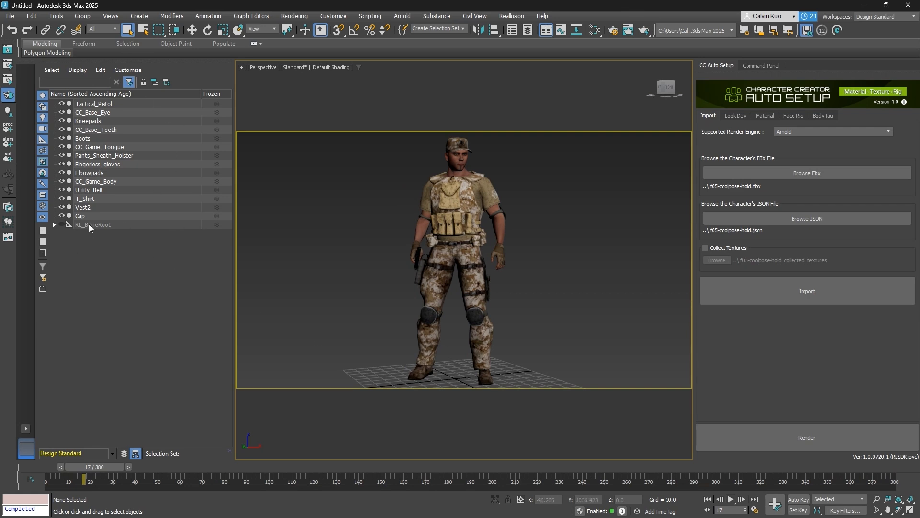
Expand RL_BoneRoot, confirm Tactical_Pistol under CC_Base_R_Hand, and select all 104 bones.
{"action": "left_click", "coordinate": [53, 225]}
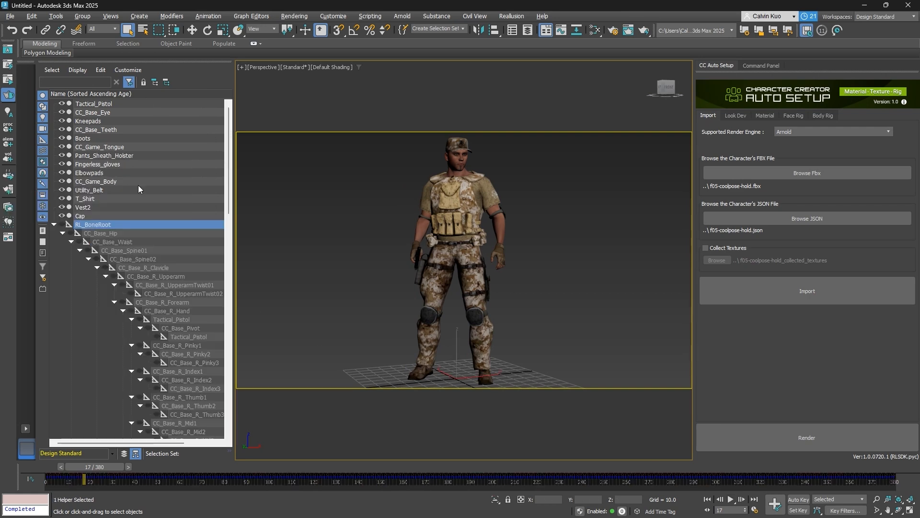
{"action": "scroll", "scroll_direction": "down", "scroll_amount": 3}
{"action": "type", "text": "t"}
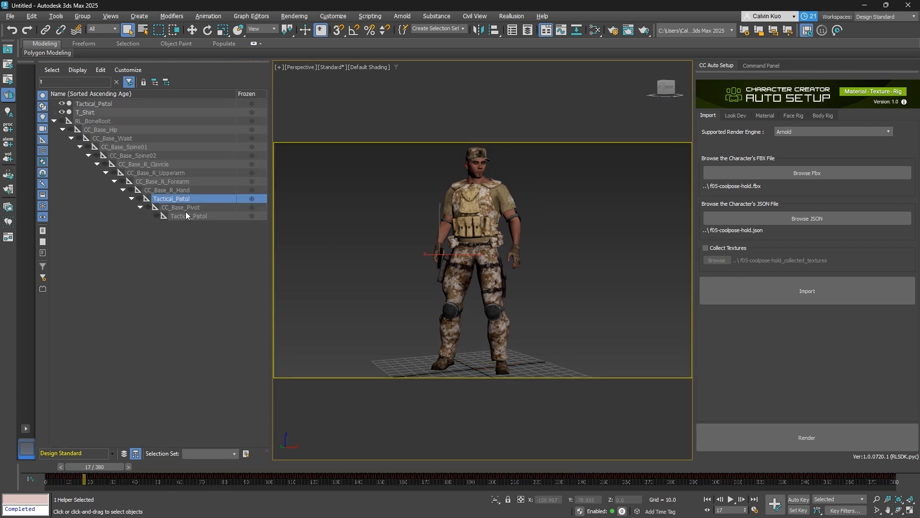
{"action": "left_click", "coordinate": [197, 232]}
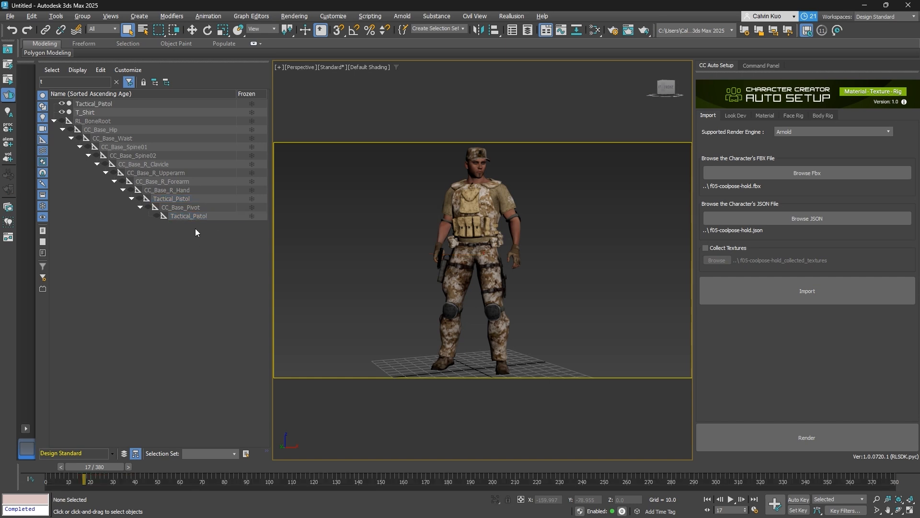
{"action": "left_click", "coordinate": [171, 199]}
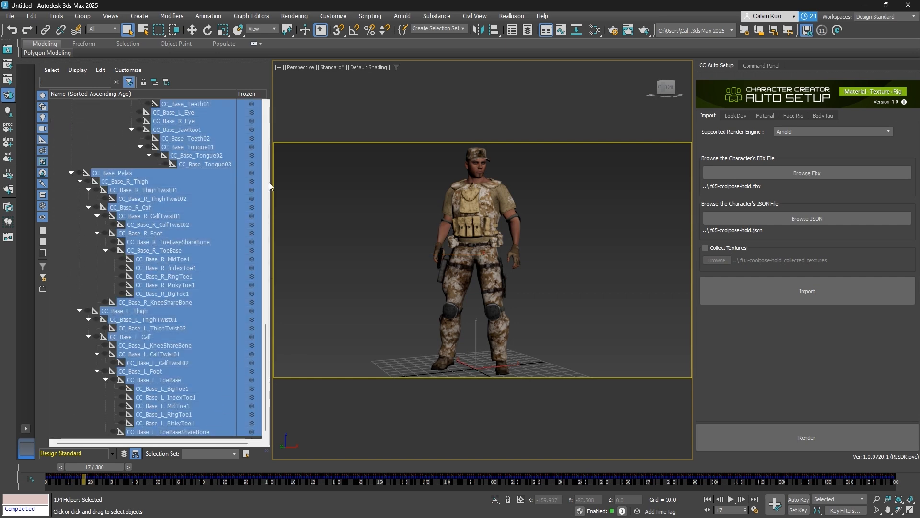
Save the selected bones' idle motion as idle.xaf with Animation > Save Animation.
{"action": "left_click", "coordinate": [208, 16]}
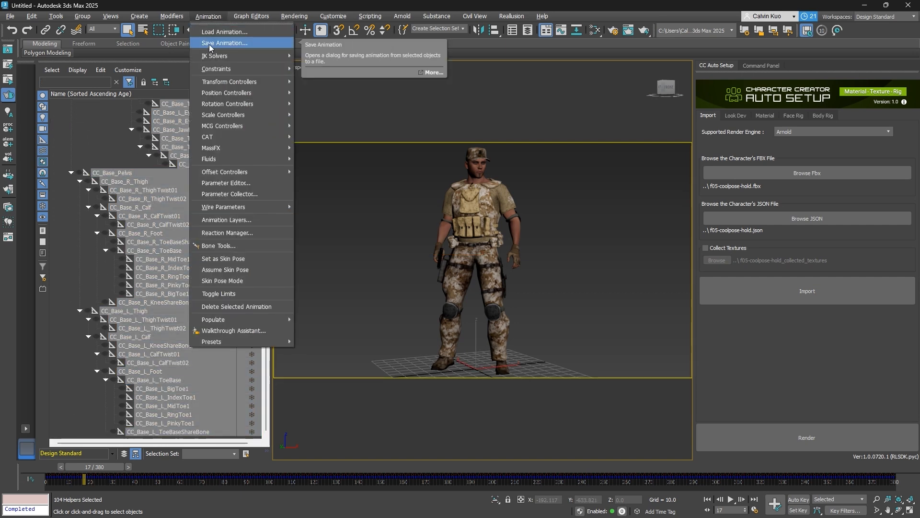
{"action": "left_click", "coordinate": [225, 43]}
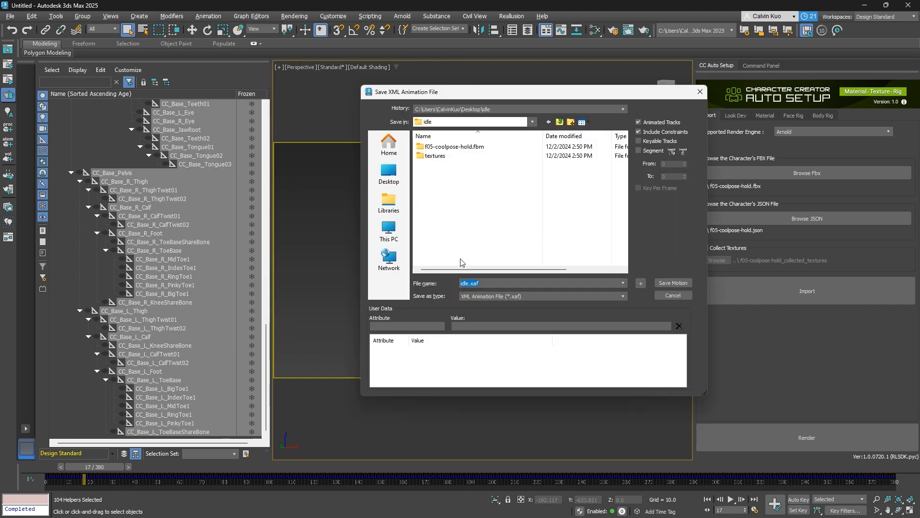
{"action": "mouse_move", "coordinate": [518, 295]}
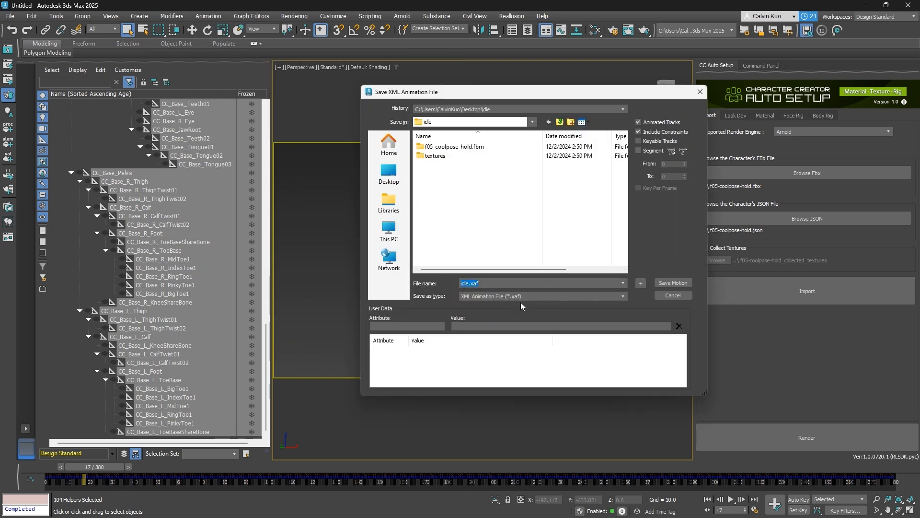
{"action": "left_click", "coordinate": [640, 151]}
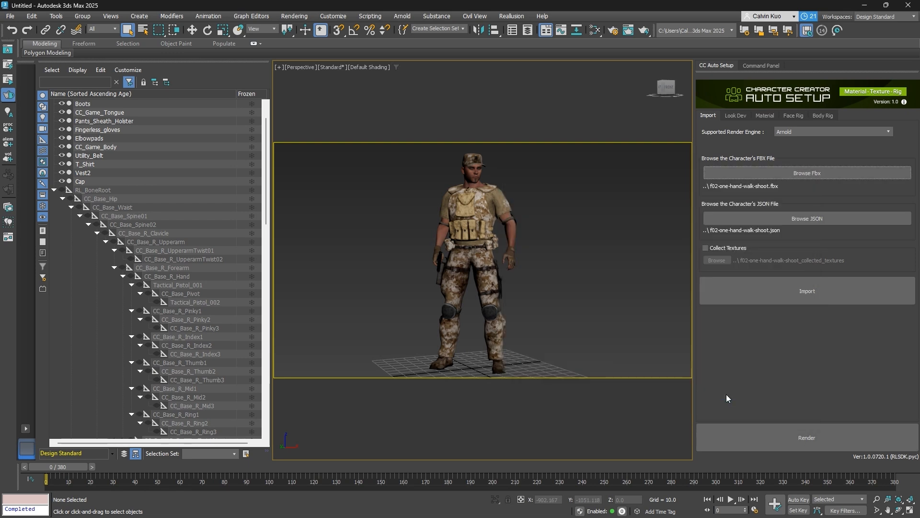
Import the walk-and-shoot FBX with File content set to Update animation.
{"action": "left_click", "coordinate": [806, 290]}
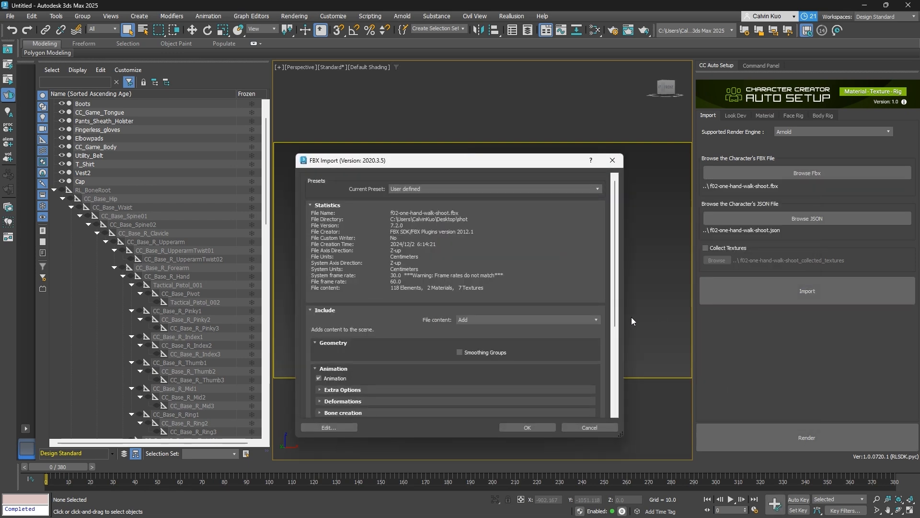
{"action": "left_click", "coordinate": [594, 319]}
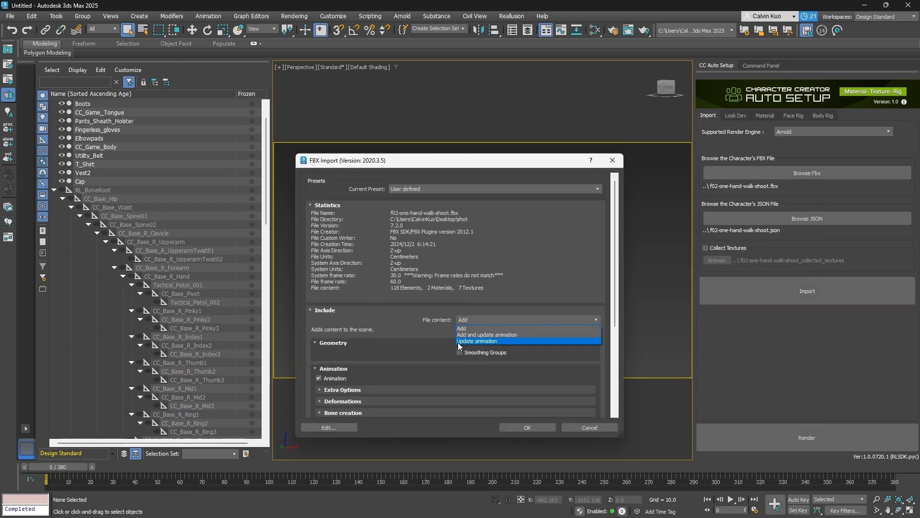
{"action": "left_click", "coordinate": [526, 427]}
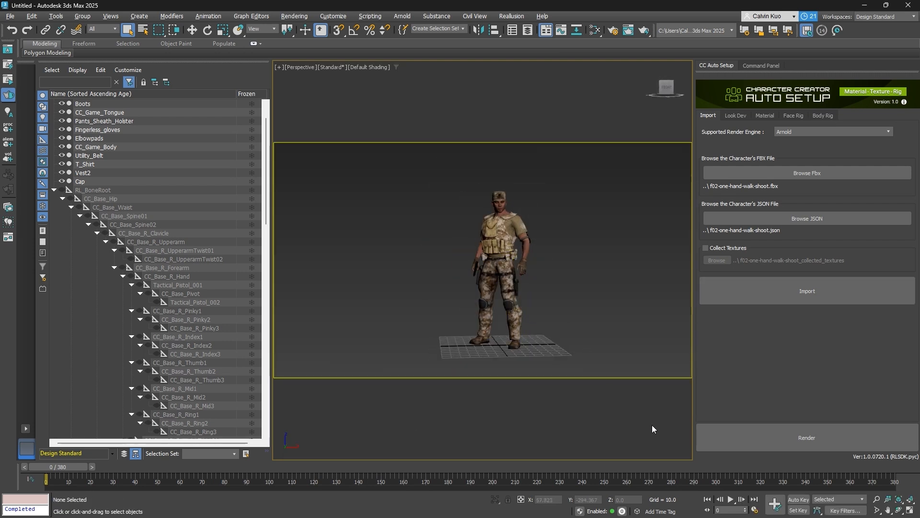
Play the 380-frame walk-and-shoot motion on the soldier, then stop playback.
{"action": "left_click", "coordinate": [731, 499]}
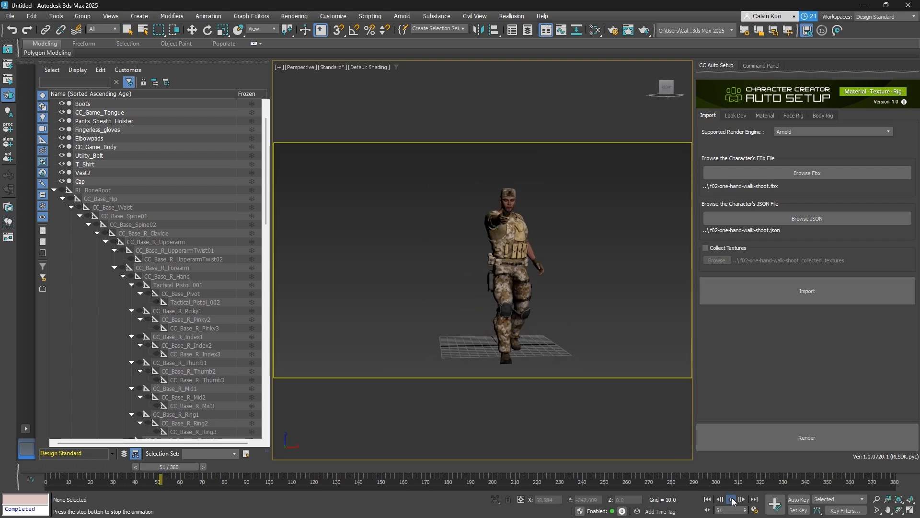
{"action": "left_click", "coordinate": [732, 499]}
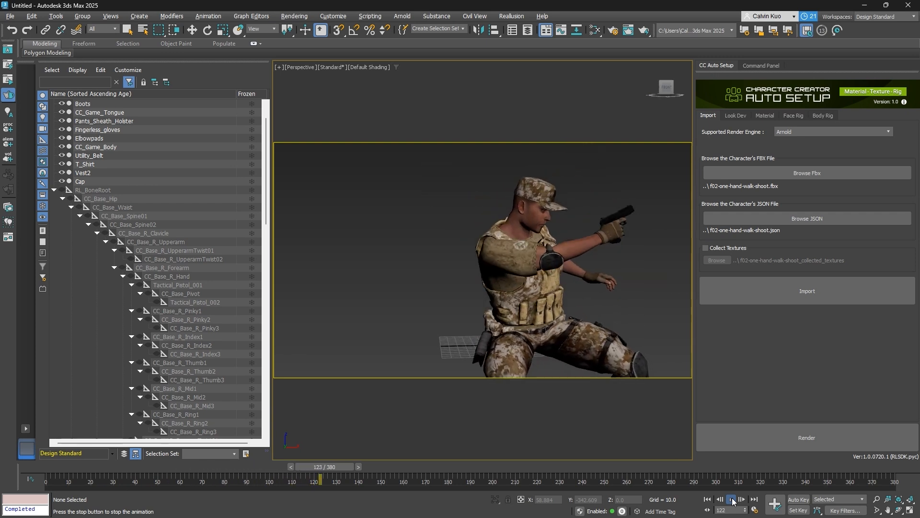
{"action": "left_click", "coordinate": [732, 499]}
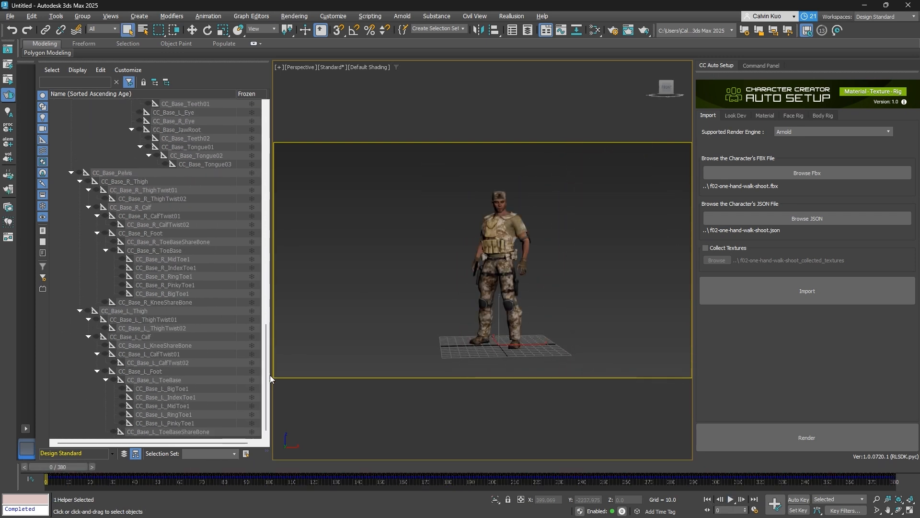
Save the selected bones' walk-and-shoot motion as shot.xaf.
{"action": "left_click", "coordinate": [208, 16]}
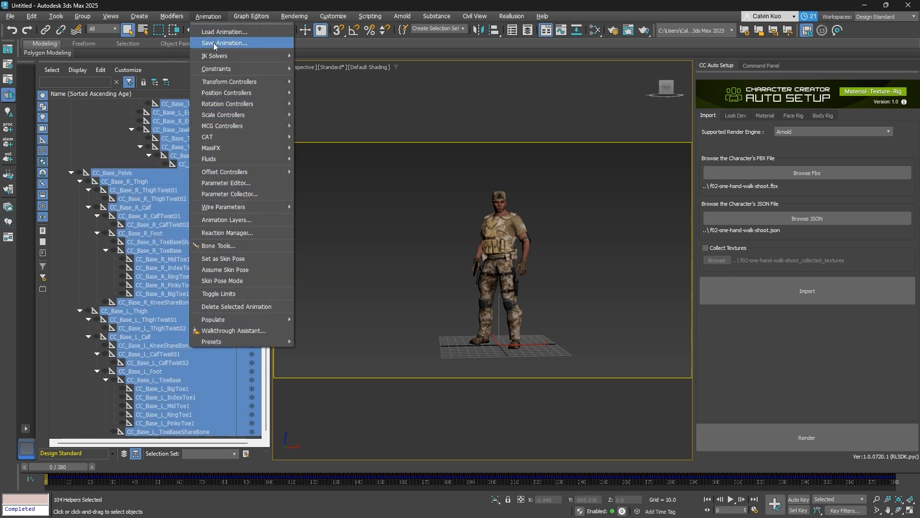
{"action": "left_click", "coordinate": [224, 42]}
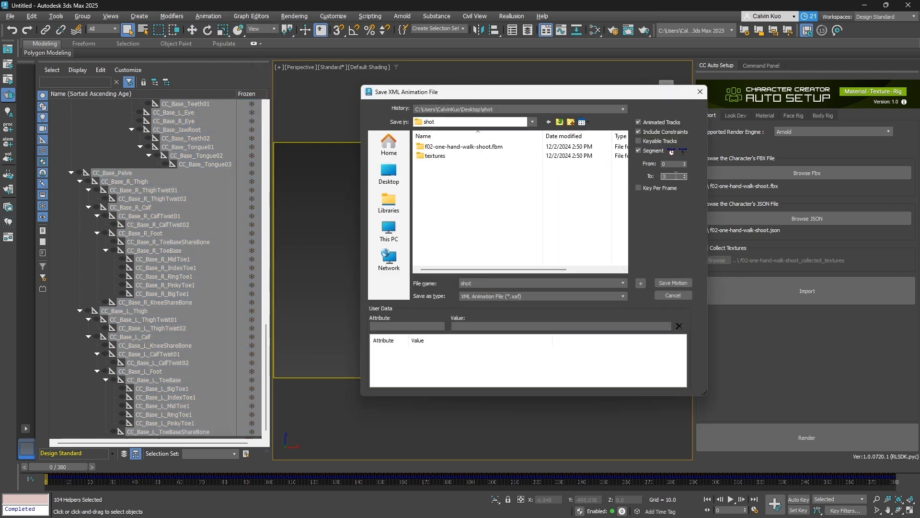
{"action": "left_click", "coordinate": [673, 283]}
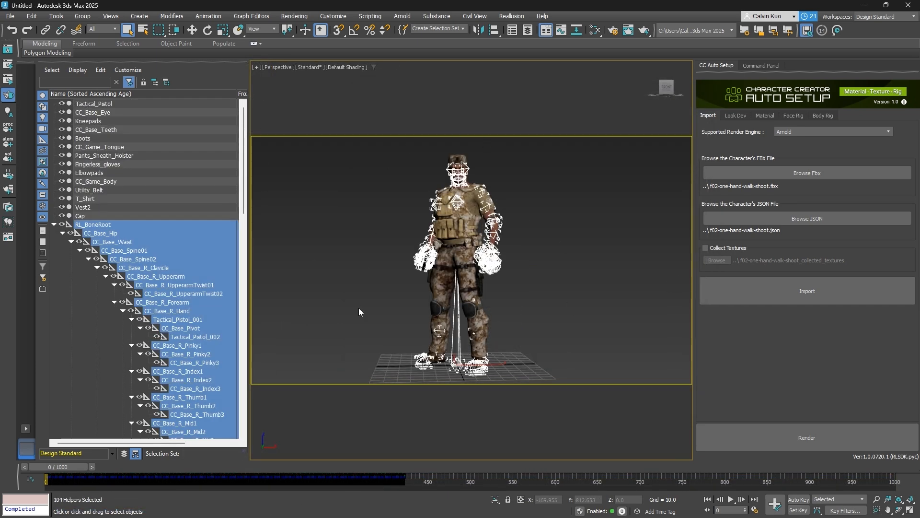
Open the Motion Mixer from Graph Editors and add the RL_BoneRoot bones as a trackgroup.
{"action": "left_click", "coordinate": [251, 15]}
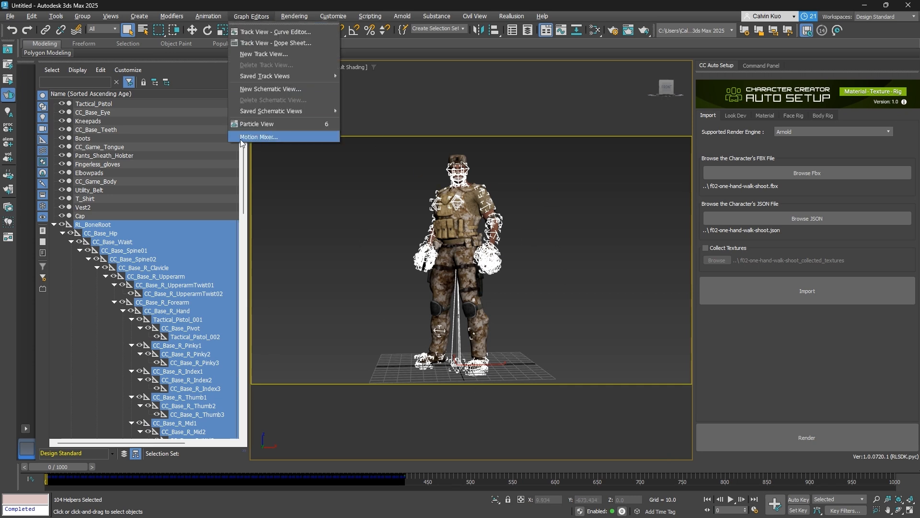
{"action": "left_click", "coordinate": [259, 136]}
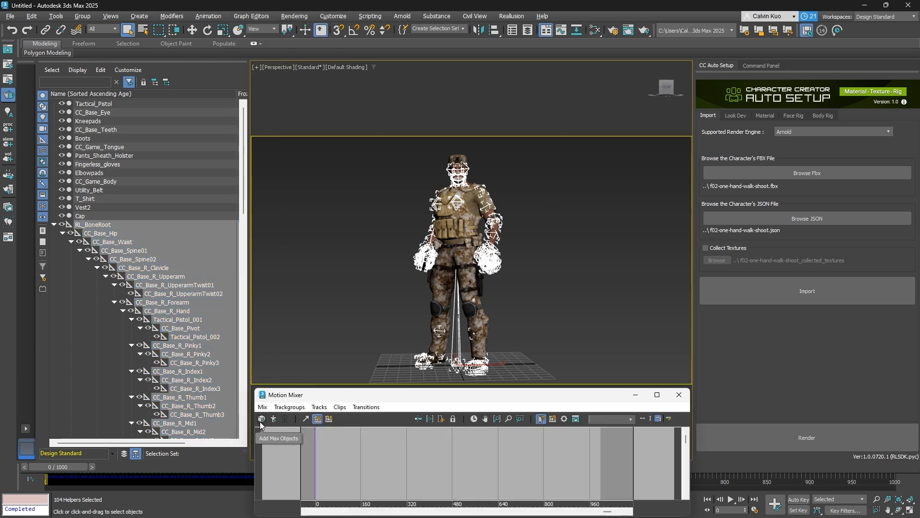
{"action": "left_click", "coordinate": [261, 419]}
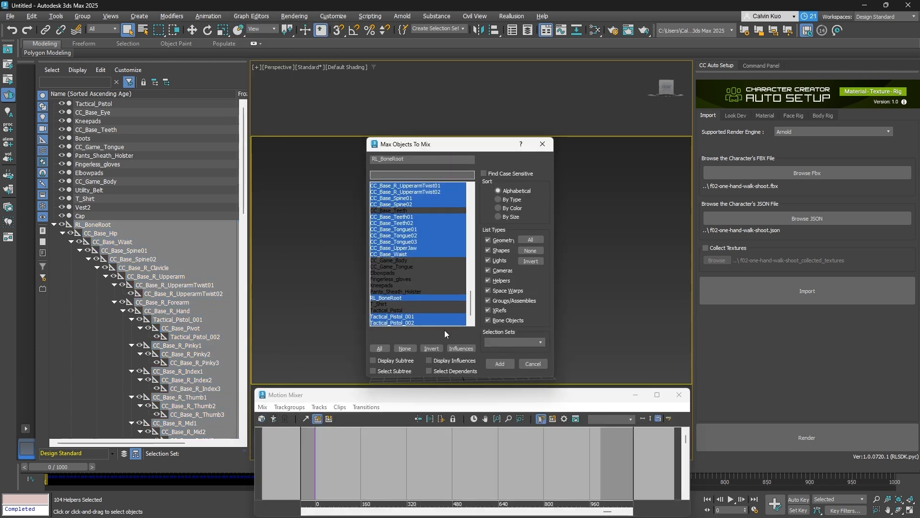
{"action": "left_click", "coordinate": [498, 364]}
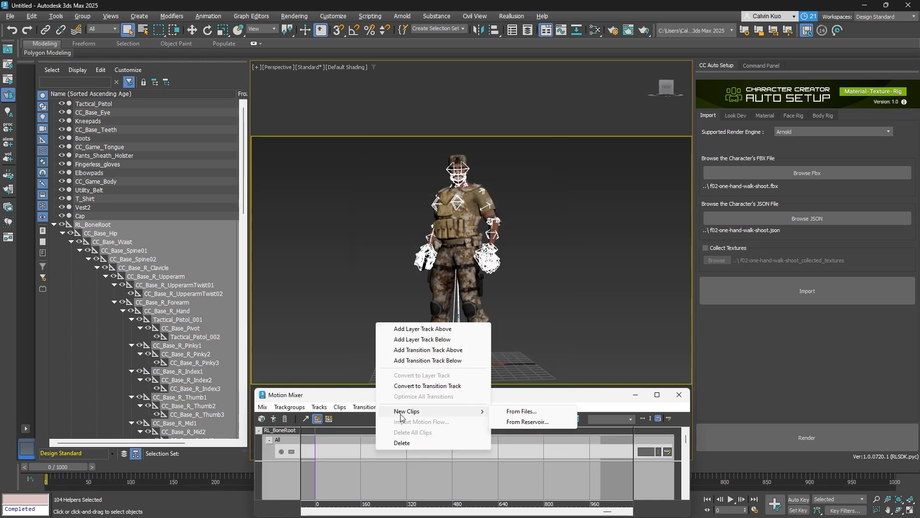
Load idle.xaf onto the first track and shot.xaf onto a new layer track.
{"action": "left_click", "coordinate": [520, 410]}
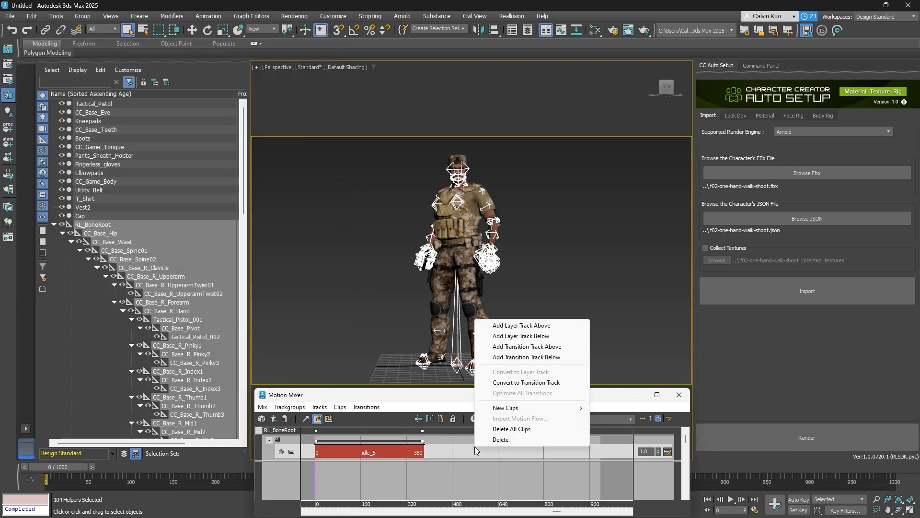
{"action": "mouse_move", "coordinate": [557, 338]}
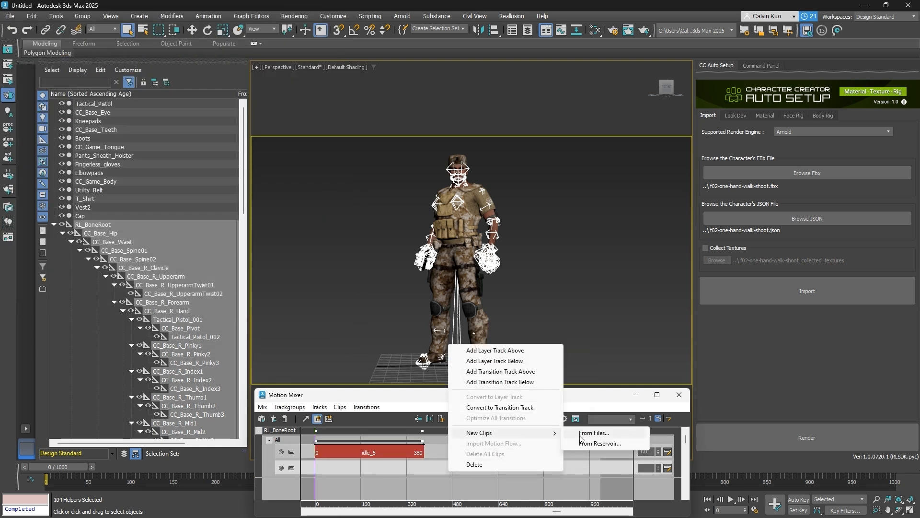
{"action": "left_click", "coordinate": [593, 434]}
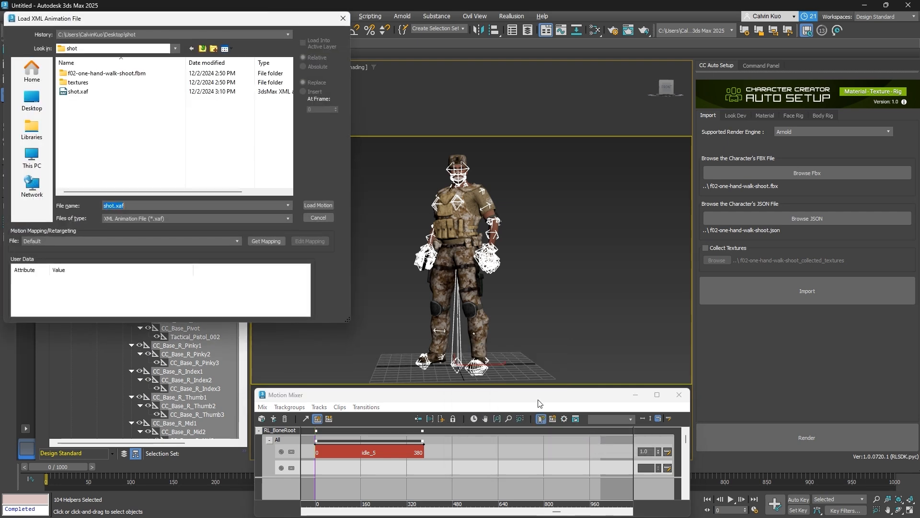
{"action": "left_click", "coordinate": [318, 206]}
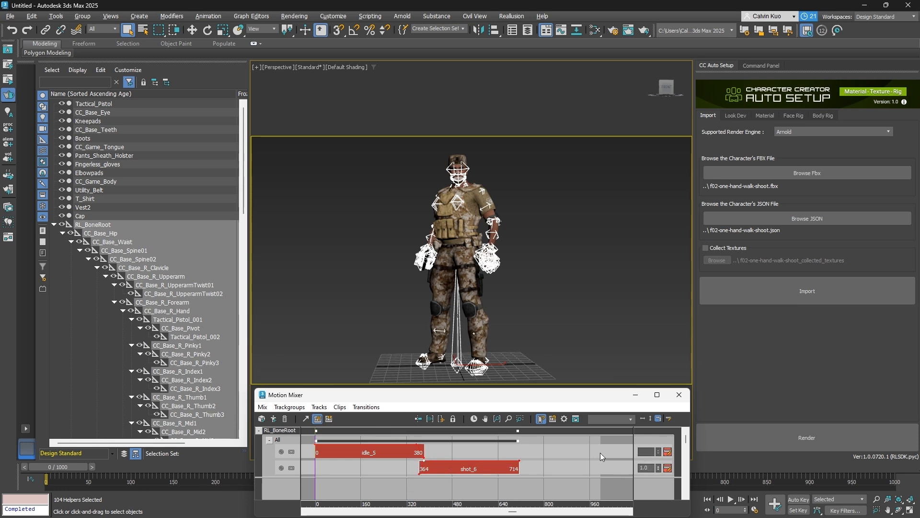
{"action": "left_click", "coordinate": [92, 225]}
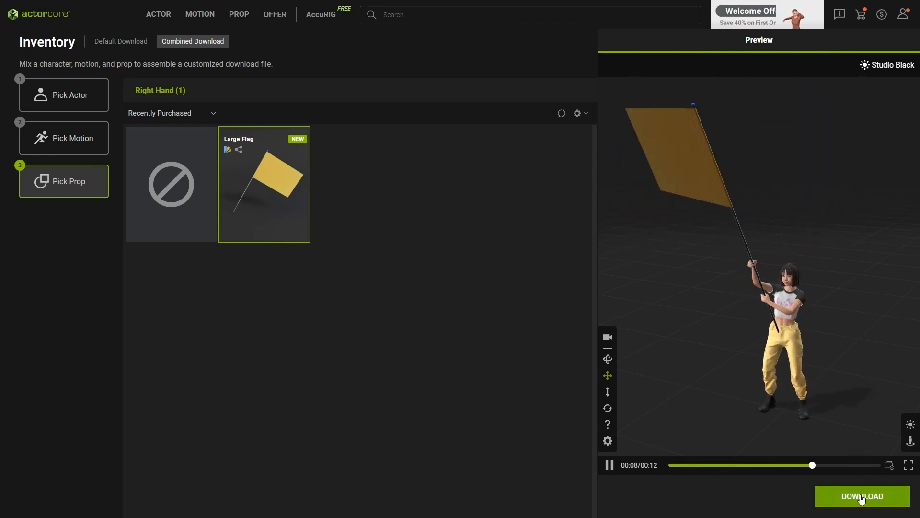
Download Casual-F-0119 with the Large Flag prop and motion, targeting iClone 8.
{"action": "left_click", "coordinate": [861, 496]}
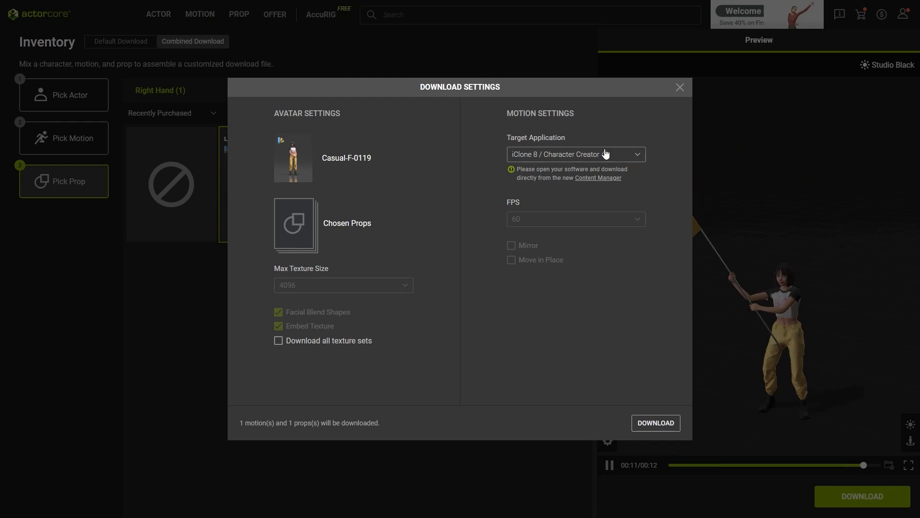
{"action": "left_click", "coordinate": [656, 422]}
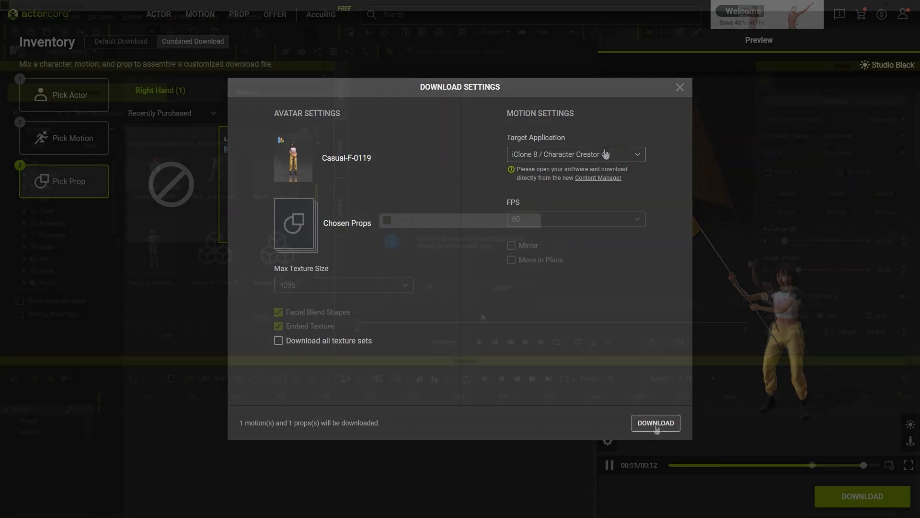
{"action": "left_click", "coordinate": [656, 423]}
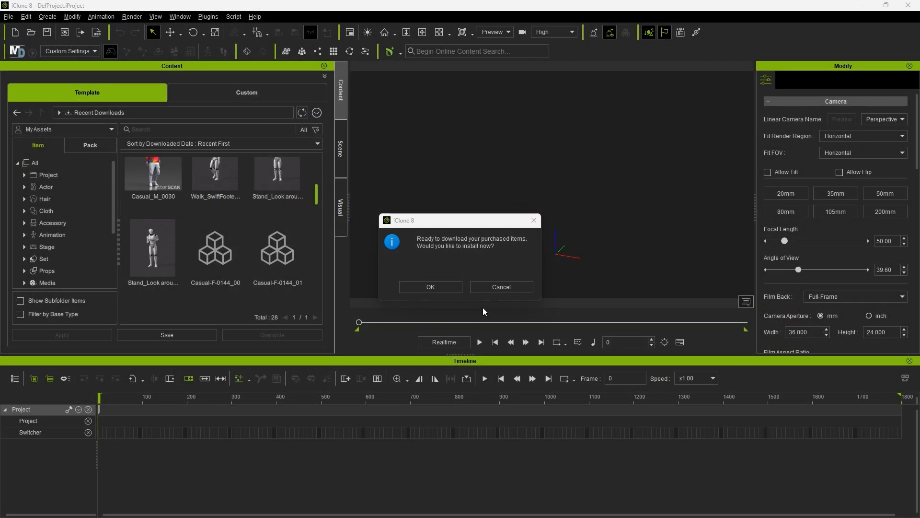
Install the download, then add Casual-F-0119 and apply the Wave Big Flag motion.
{"action": "left_click", "coordinate": [429, 287]}
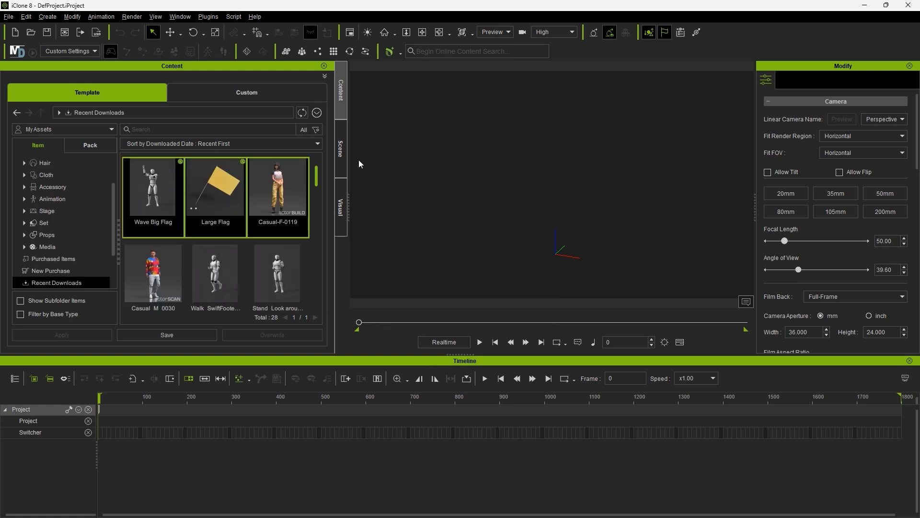
{"action": "left_click", "coordinate": [277, 187]}
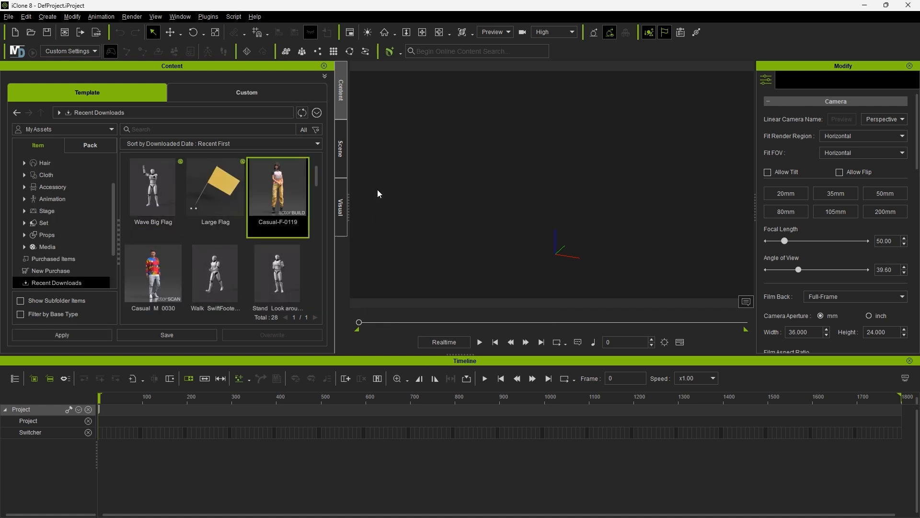
{"action": "double_click", "coordinate": [277, 186]}
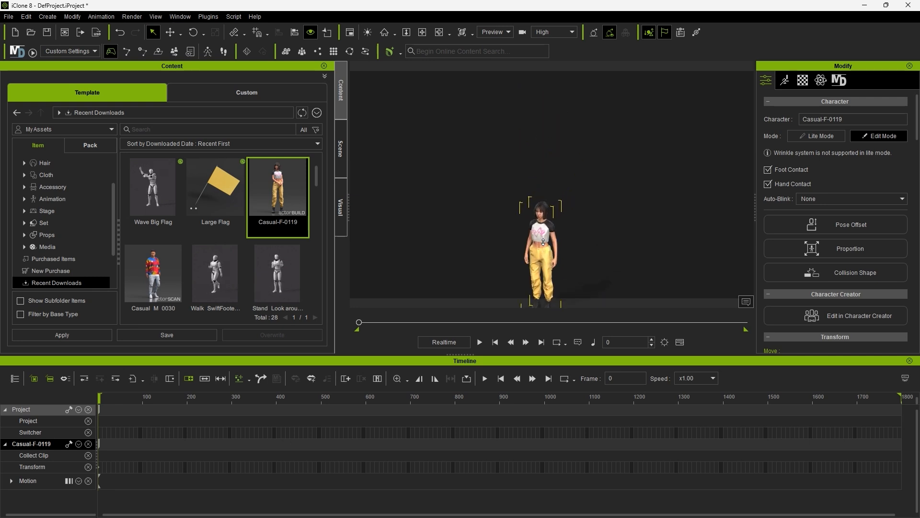
{"action": "double_click", "coordinate": [152, 186]}
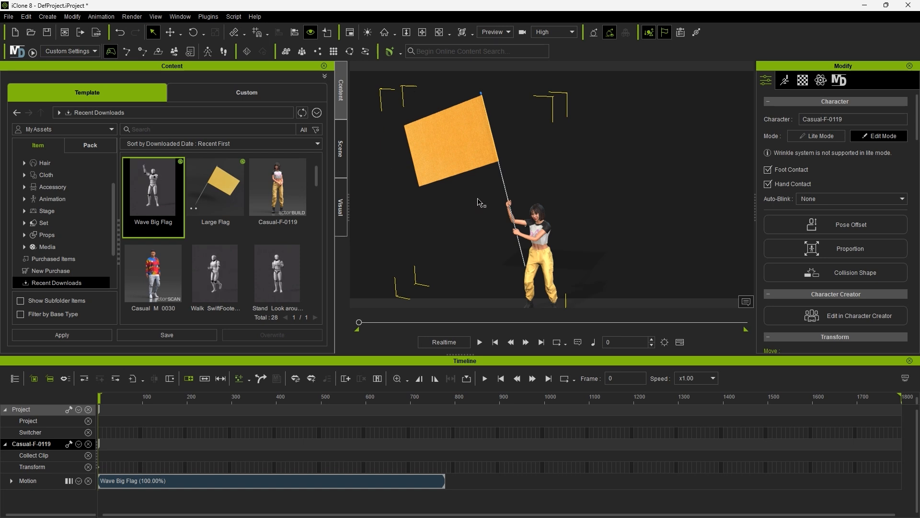
Play the flag-waving animation with soft-cloth physics, then stop it.
{"action": "left_click", "coordinate": [479, 343]}
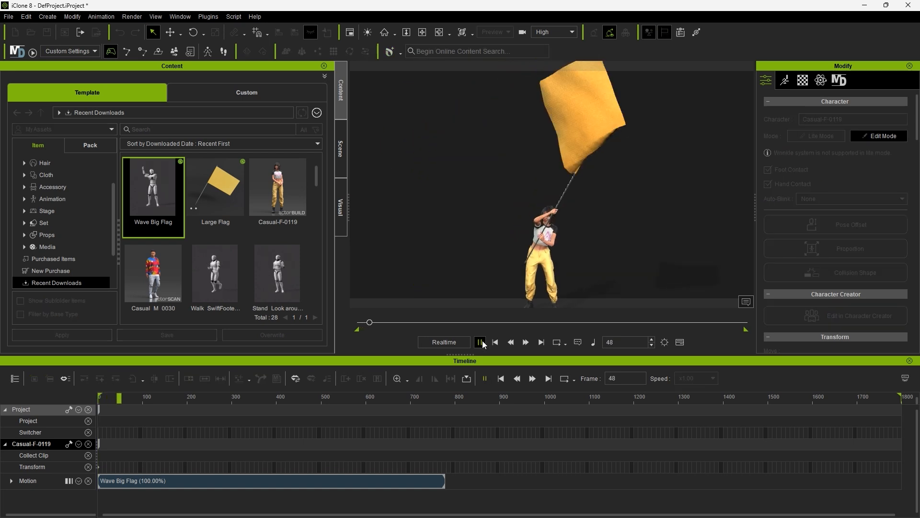
{"action": "left_click", "coordinate": [480, 342]}
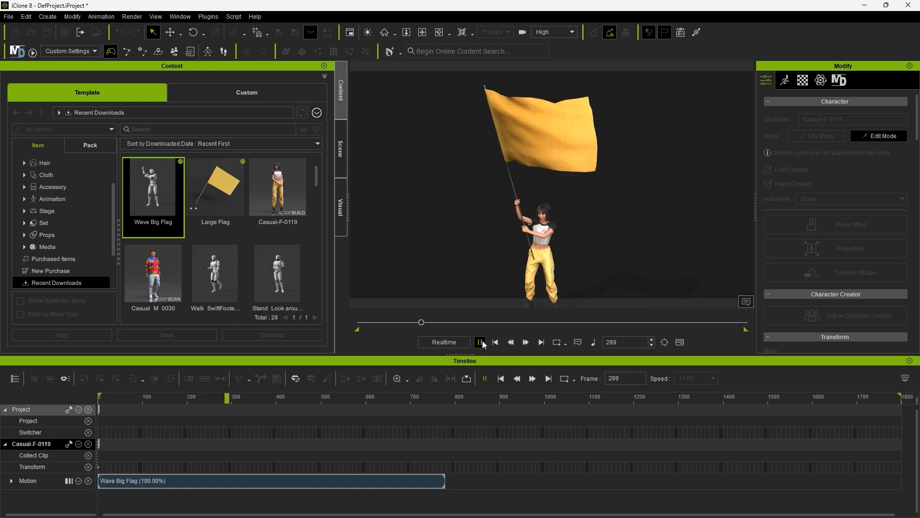
{"action": "left_click", "coordinate": [479, 342]}
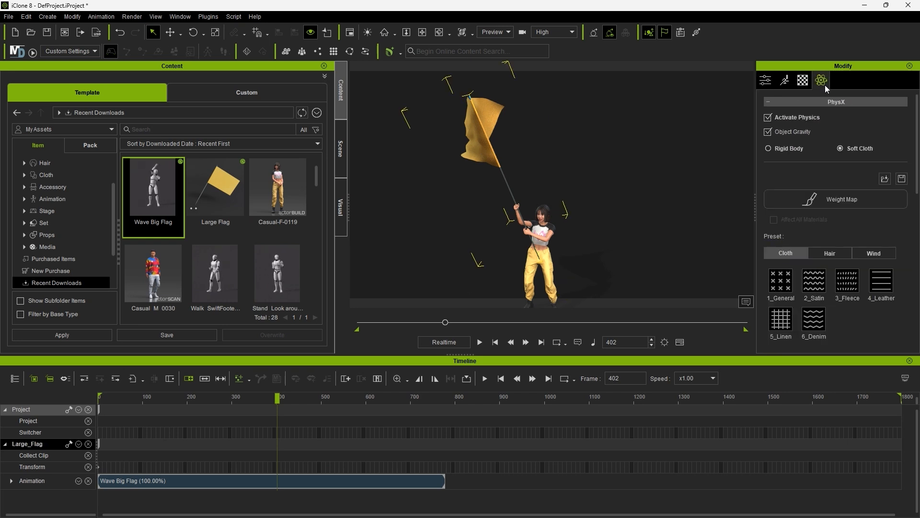
Enable Soft Cloth Bake Animation in Project Settings and expand Large_Flag's Vertex Animation track.
{"action": "left_click", "coordinate": [835, 199]}
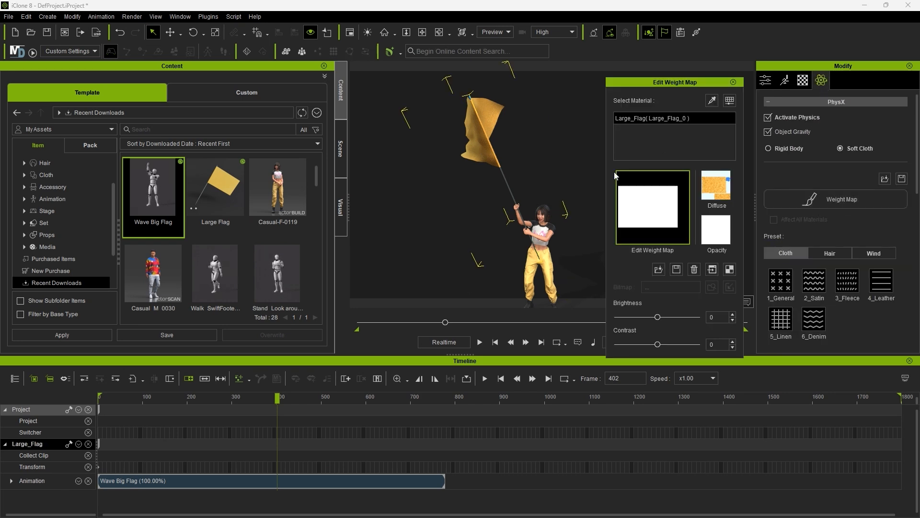
{"action": "mouse_move", "coordinate": [711, 269]}
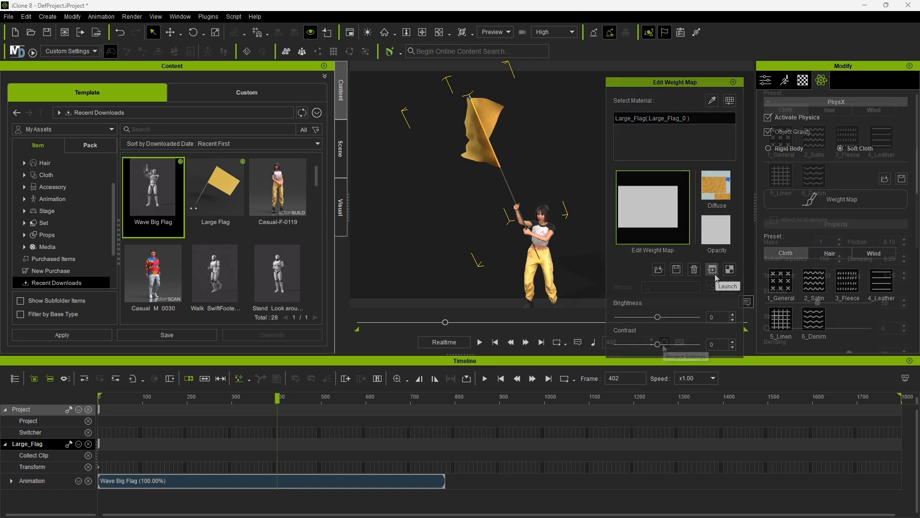
{"action": "left_click", "coordinate": [684, 356]}
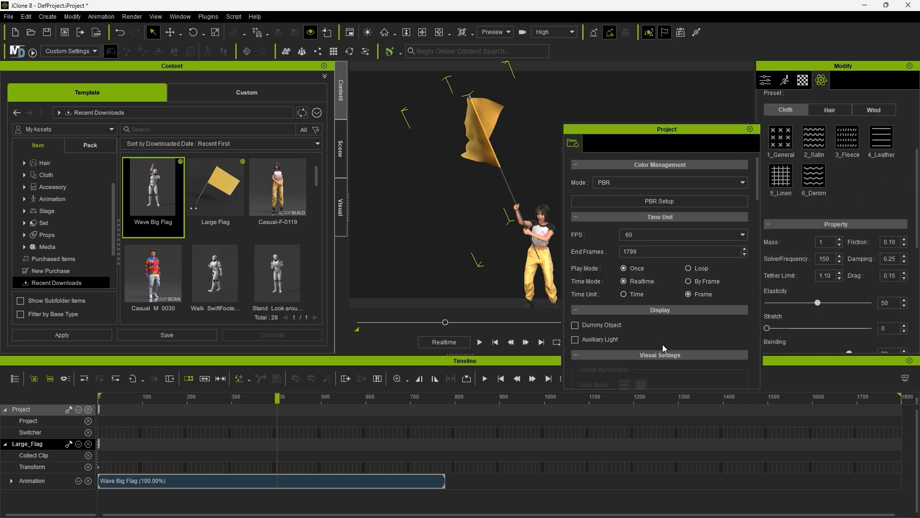
{"action": "scroll", "scroll_direction": "down", "scroll_amount": 3}
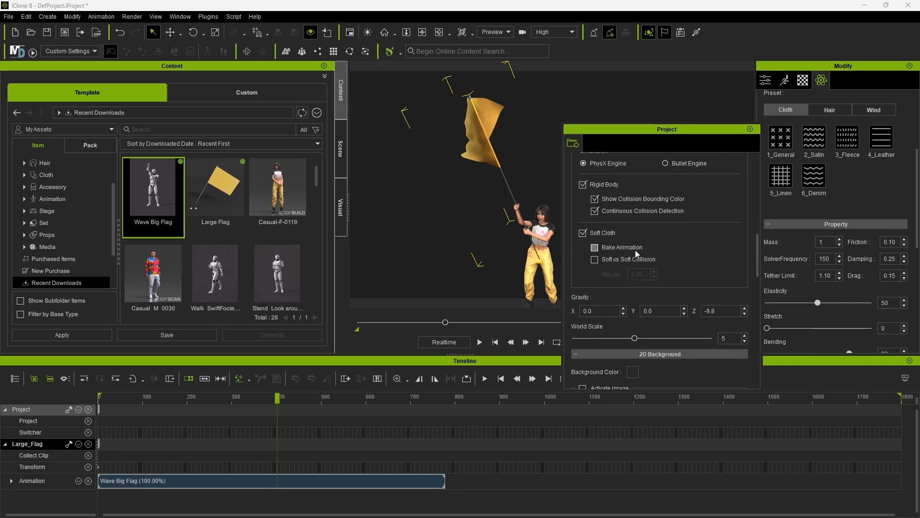
{"action": "left_click", "coordinate": [595, 247]}
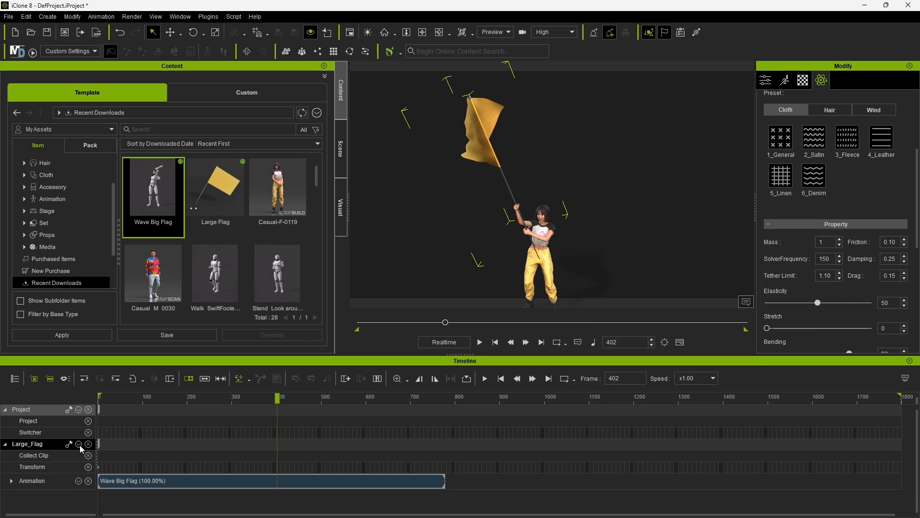
{"action": "left_click", "coordinate": [79, 444]}
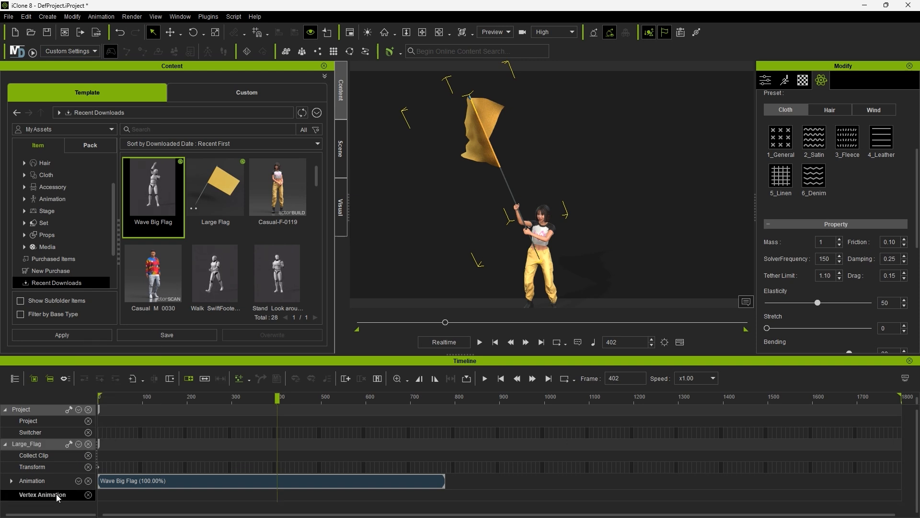
Record the flag's cloth simulation as a Soft_Cloth clip and replay it to check.
{"action": "left_click", "coordinate": [495, 342]}
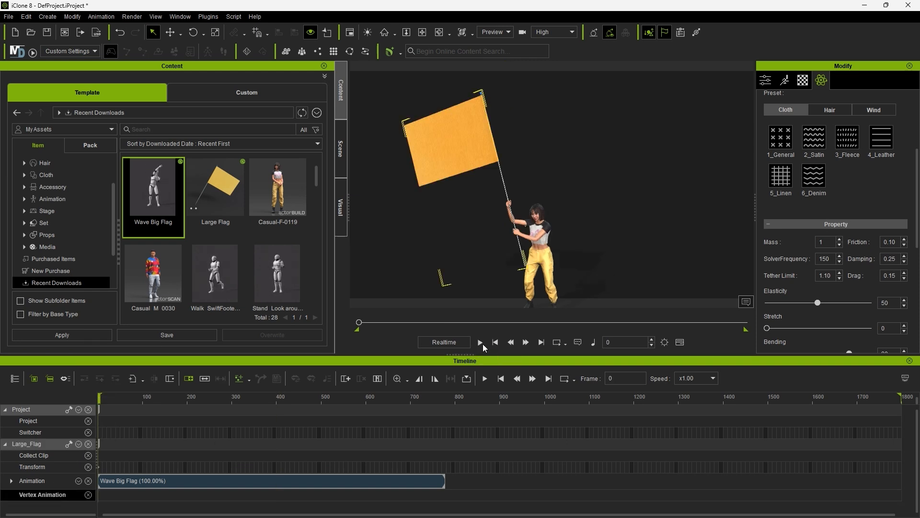
{"action": "left_click", "coordinate": [479, 342]}
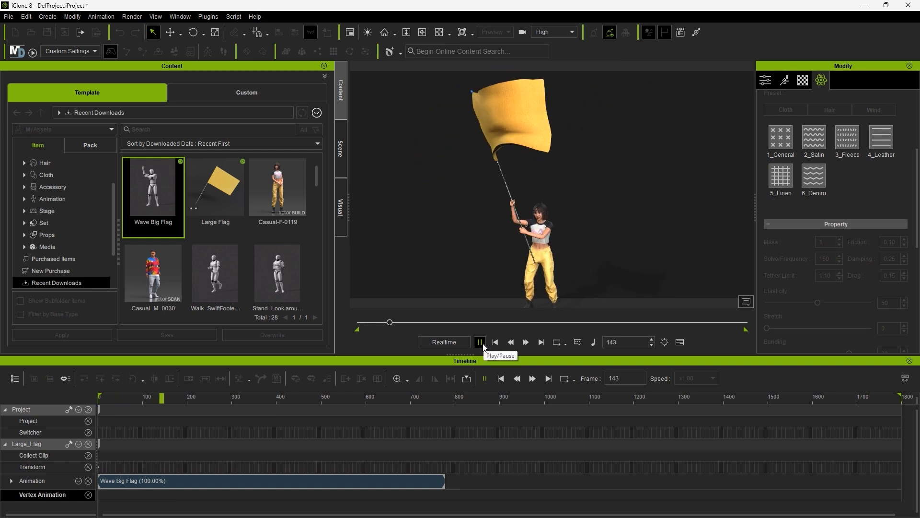
{"action": "left_click", "coordinate": [479, 342]}
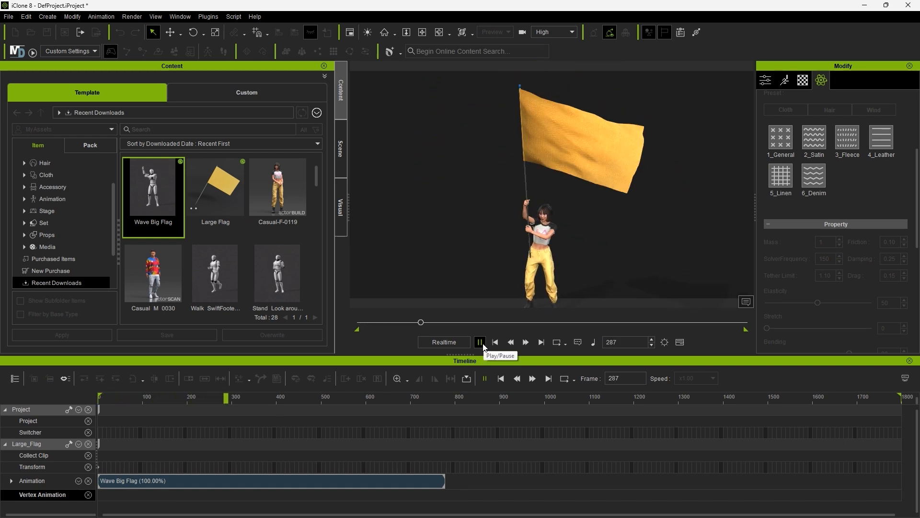
{"action": "left_click", "coordinate": [479, 342]}
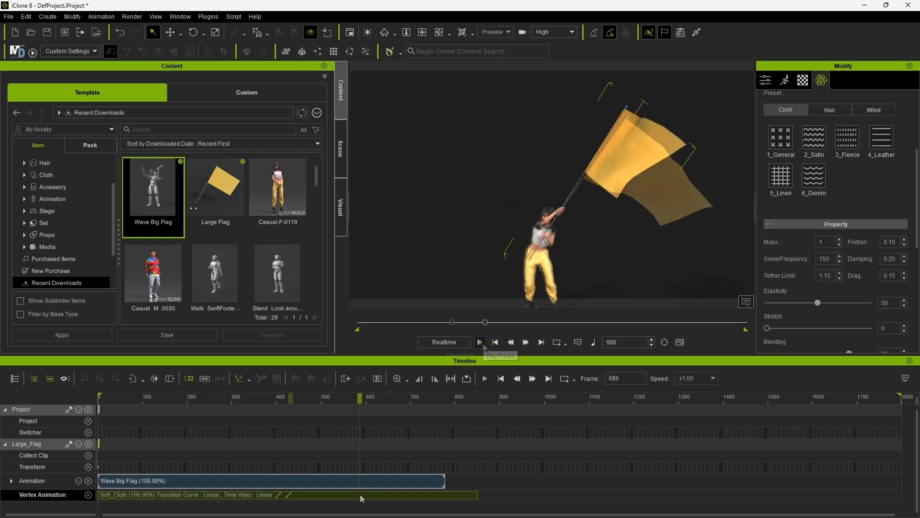
{"action": "left_click", "coordinate": [479, 342]}
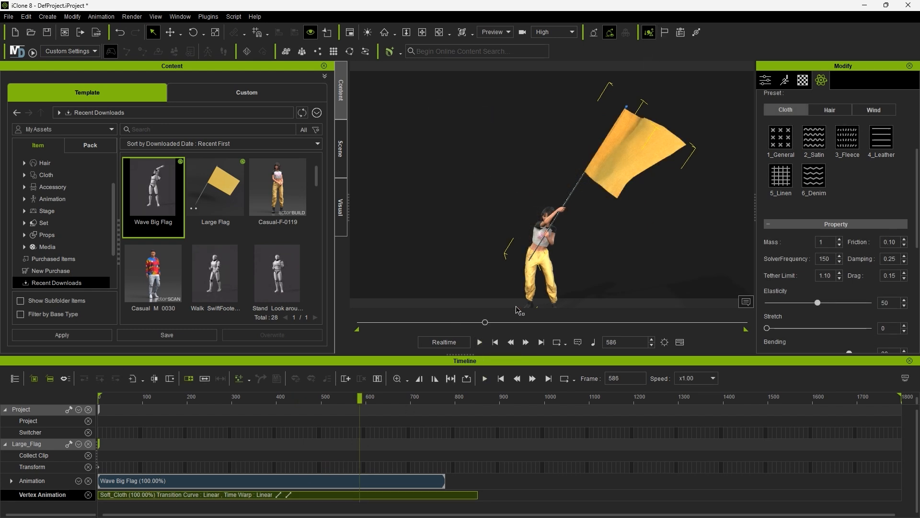
{"action": "left_click", "coordinate": [479, 342]}
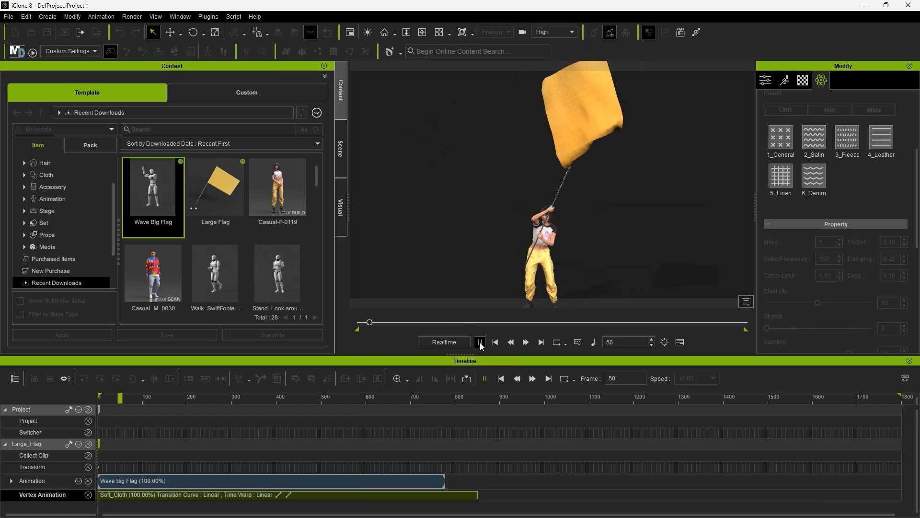
{"action": "left_click", "coordinate": [479, 342]}
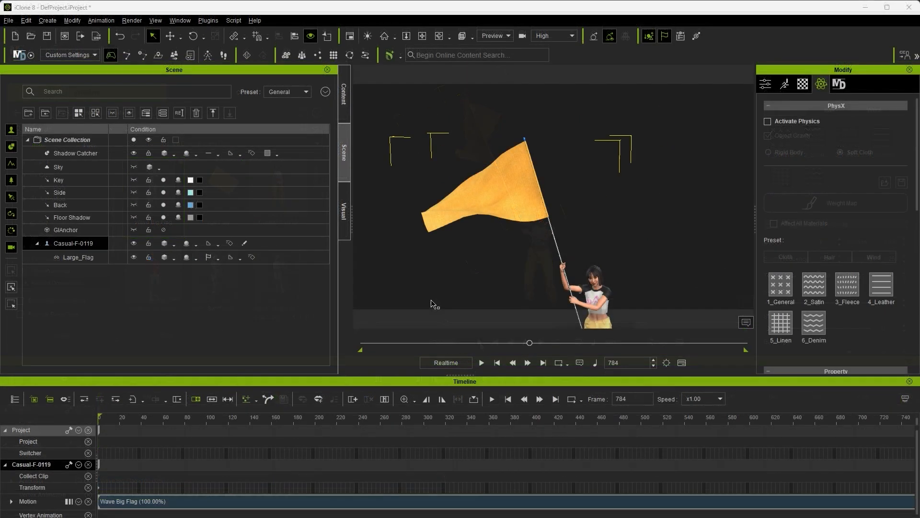
Export Large_Flag as Alembic for frames 0–1799 with textures.
{"action": "left_click", "coordinate": [9, 20]}
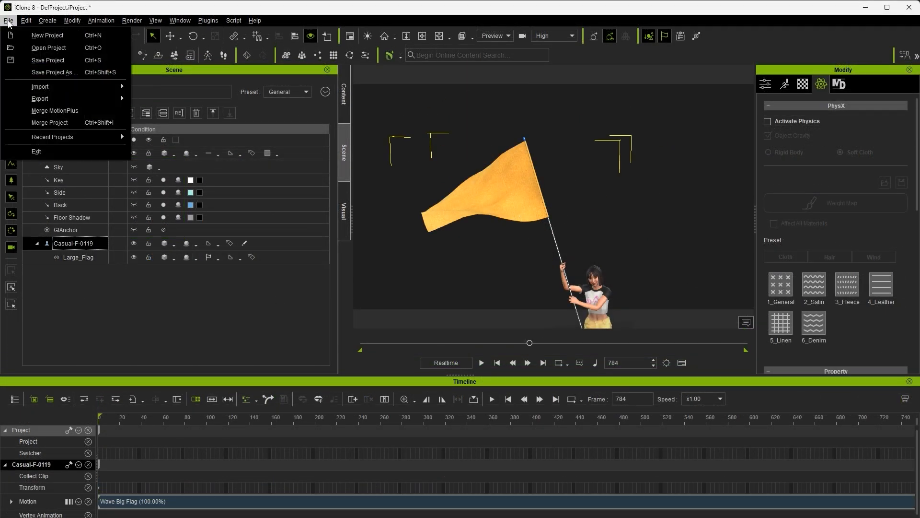
{"action": "left_click", "coordinate": [39, 98]}
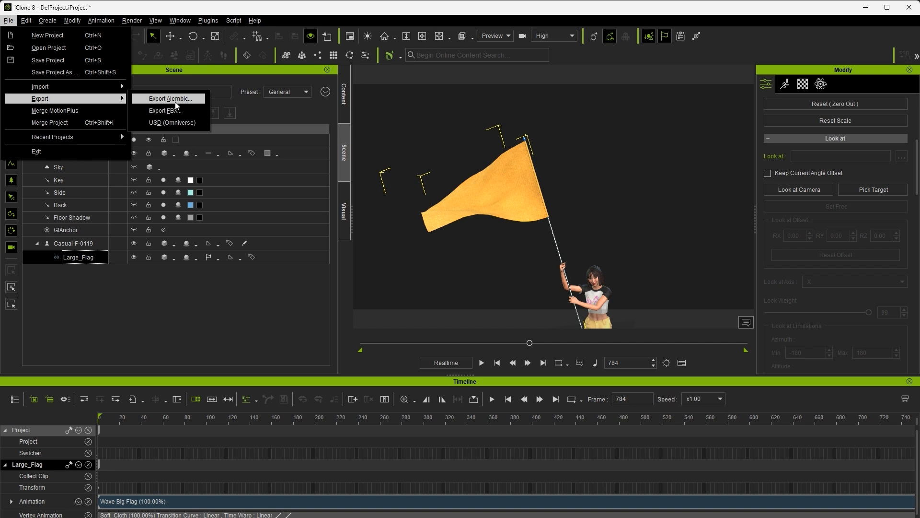
{"action": "left_click", "coordinate": [170, 98]}
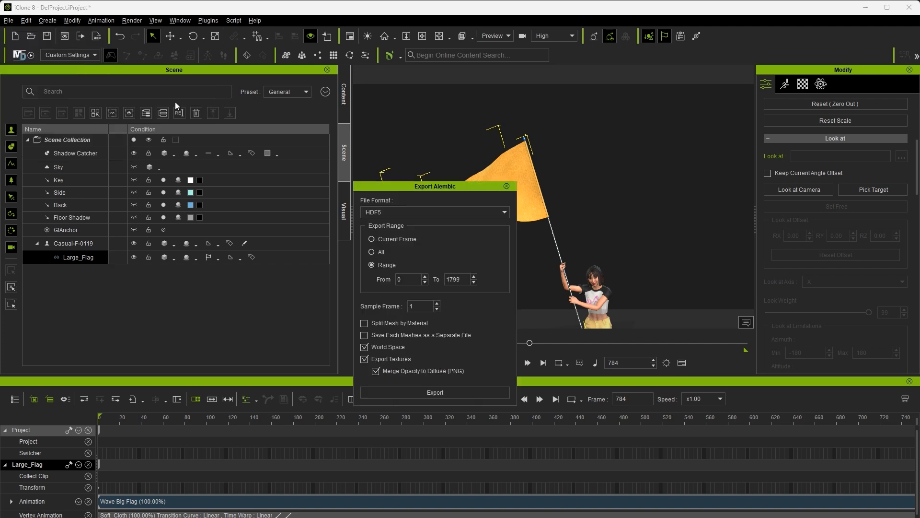
{"action": "left_click", "coordinate": [434, 392]}
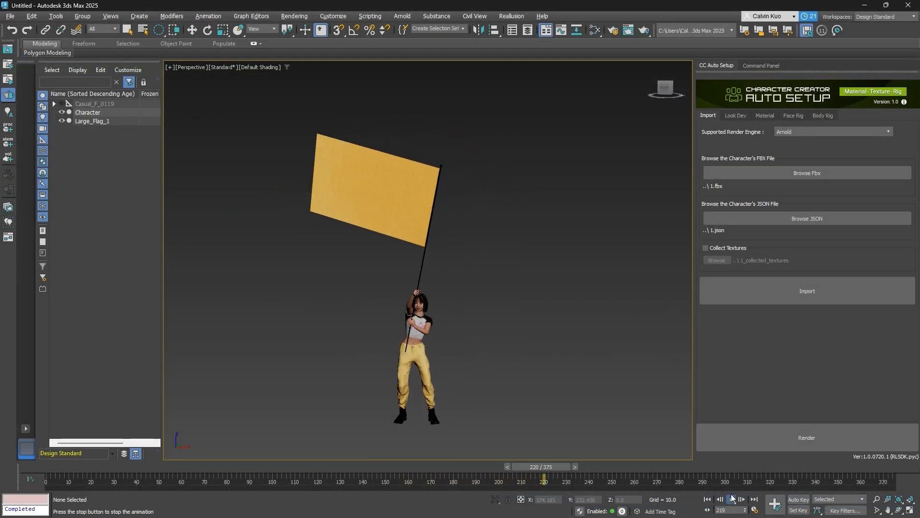
Rewind the timeline and import flag_bake.abc into 3ds Max.
{"action": "left_click", "coordinate": [707, 500]}
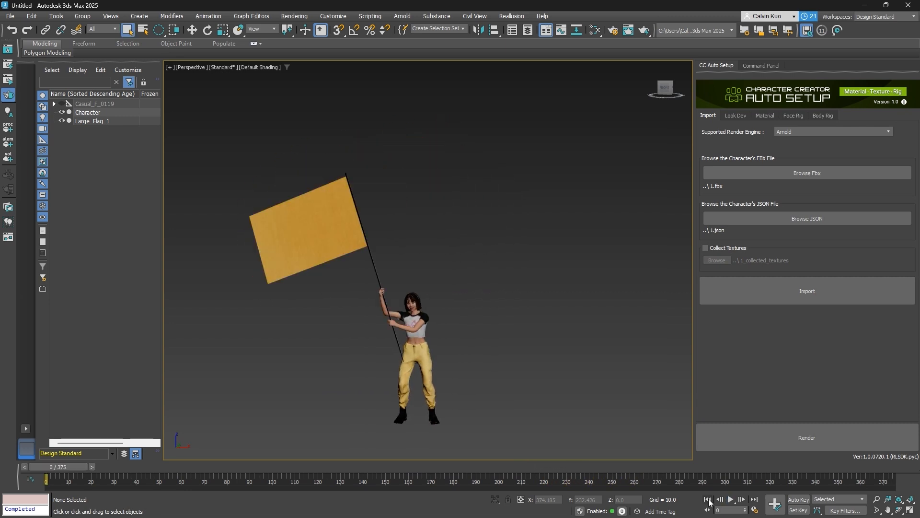
{"action": "left_click", "coordinate": [62, 121]}
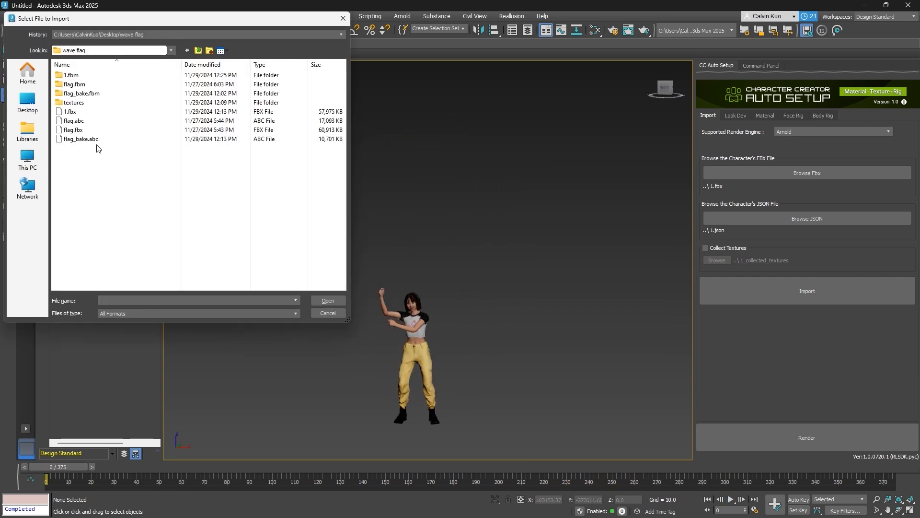
{"action": "left_click", "coordinate": [81, 139]}
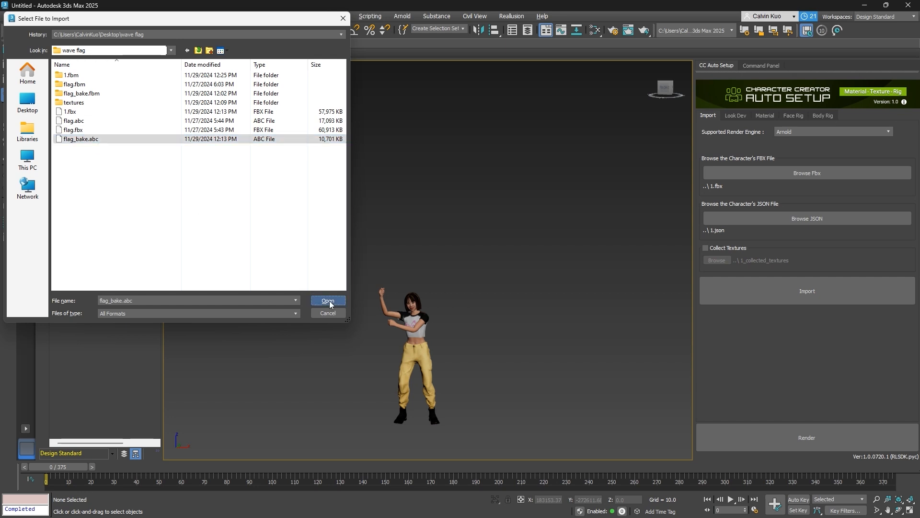
{"action": "left_click", "coordinate": [328, 301]}
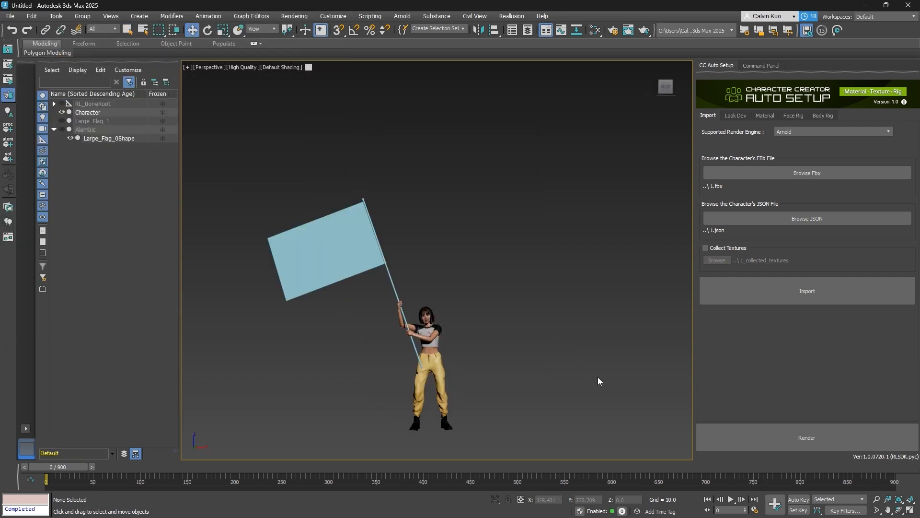
Play back the imported flag's waving cloth, stop, and open Large_Flag's material.
{"action": "left_click", "coordinate": [730, 499]}
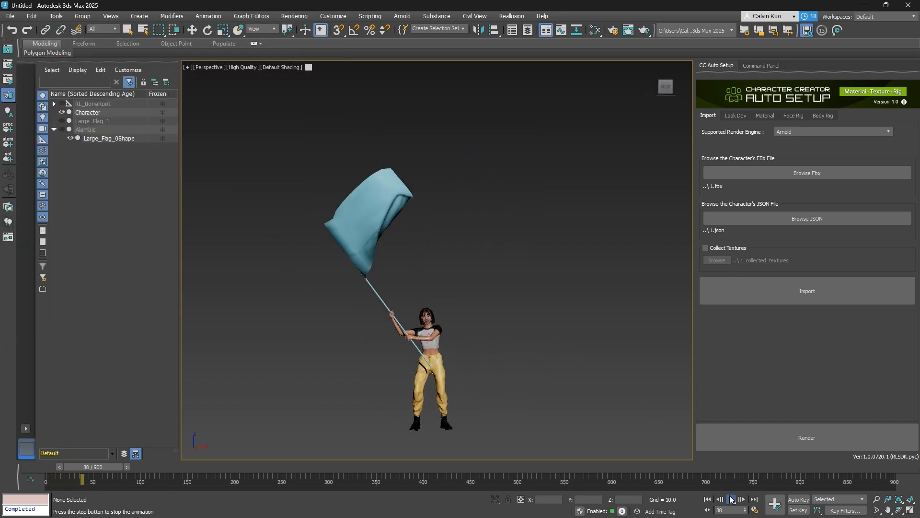
{"action": "left_click", "coordinate": [731, 499]}
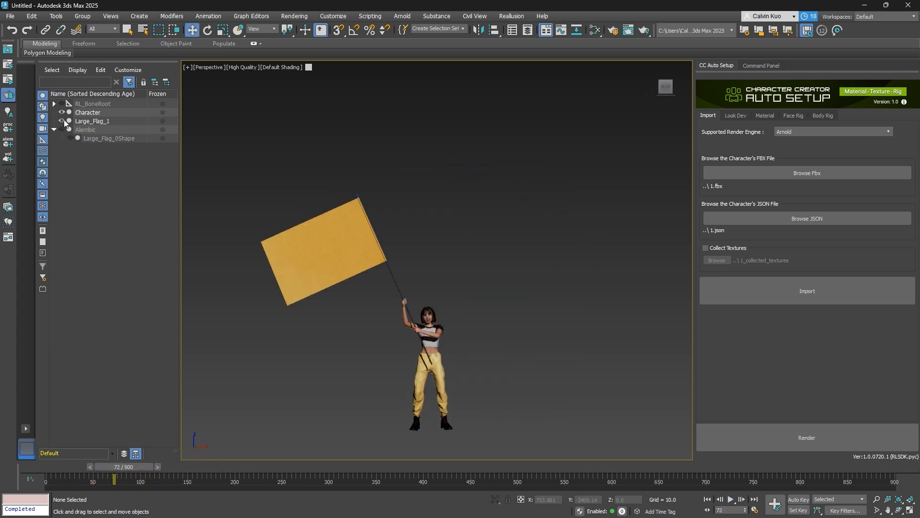
{"action": "left_click", "coordinate": [595, 30]}
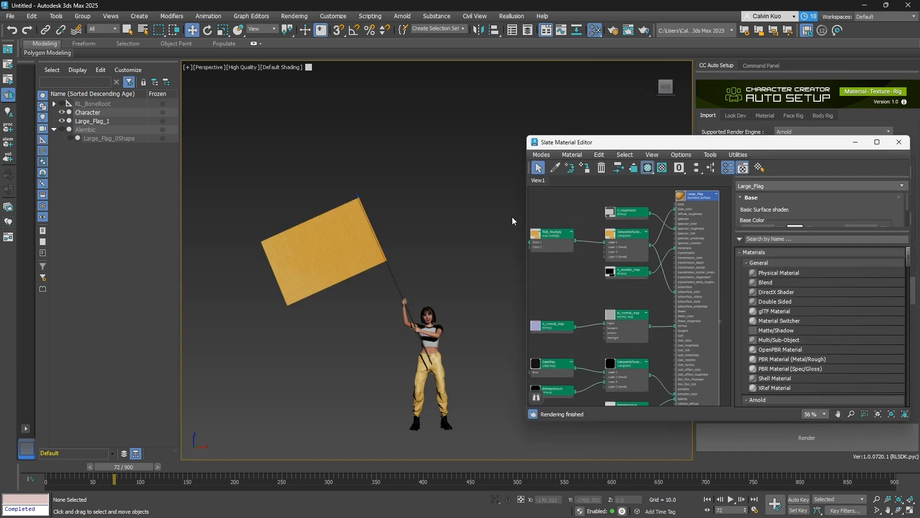
Hide Large_Flag_1 and assign the yellow Large_Flag material to Large_Flag_0Shape.
{"action": "left_click", "coordinate": [61, 121]}
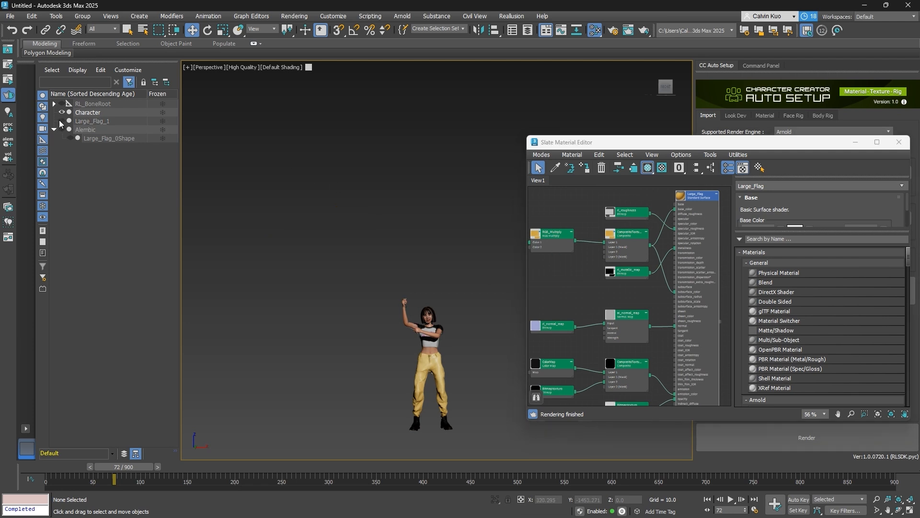
{"action": "left_click", "coordinate": [107, 138]}
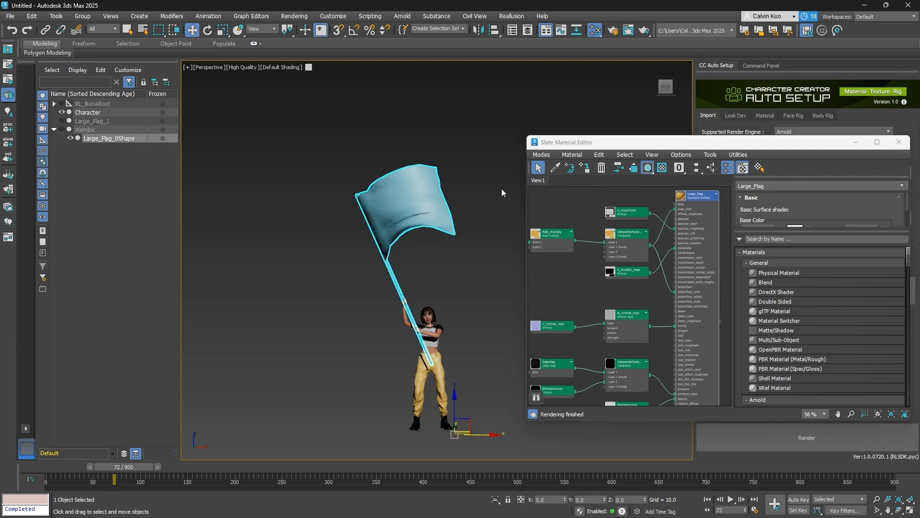
{"action": "mouse_move", "coordinate": [585, 167]}
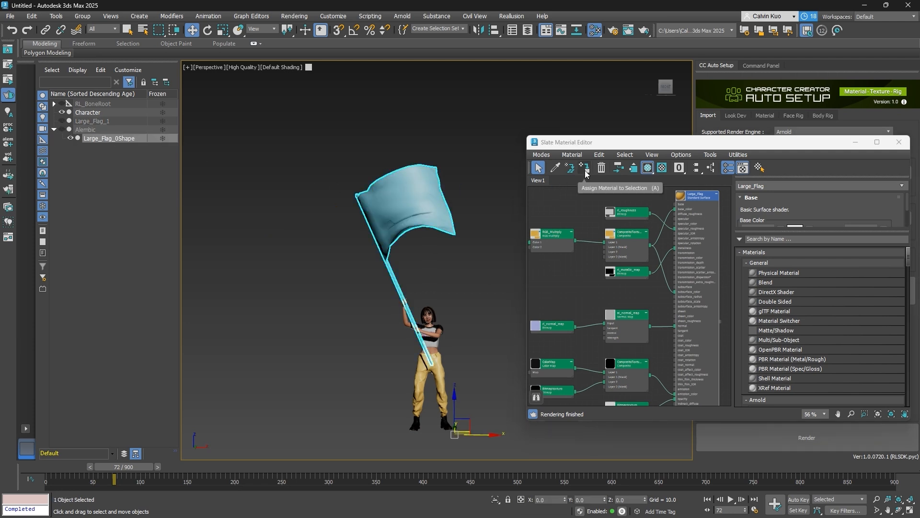
{"action": "left_click", "coordinate": [584, 168]}
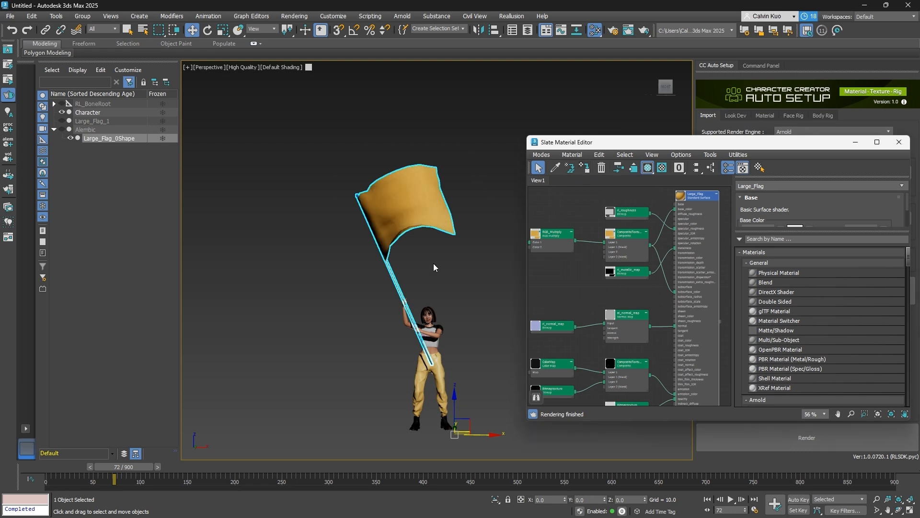
{"action": "mouse_move", "coordinate": [488, 244]}
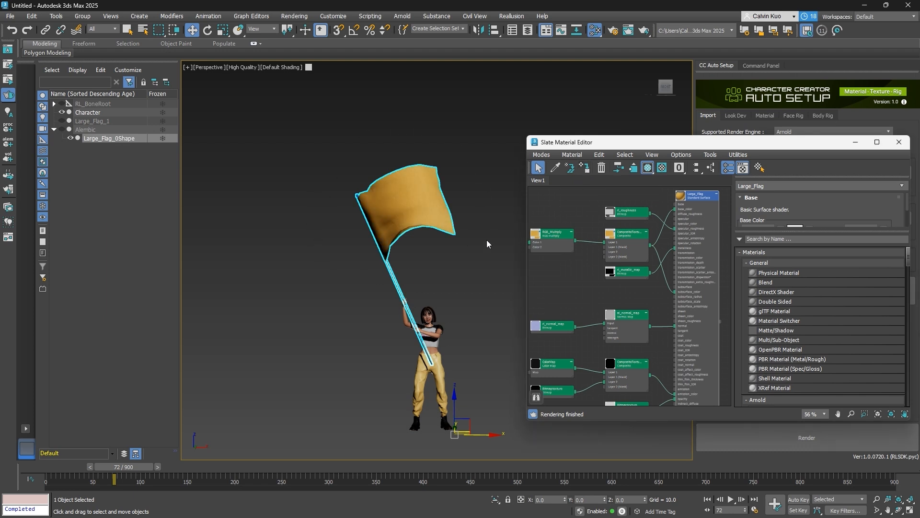
{"action": "left_click", "coordinate": [897, 142]}
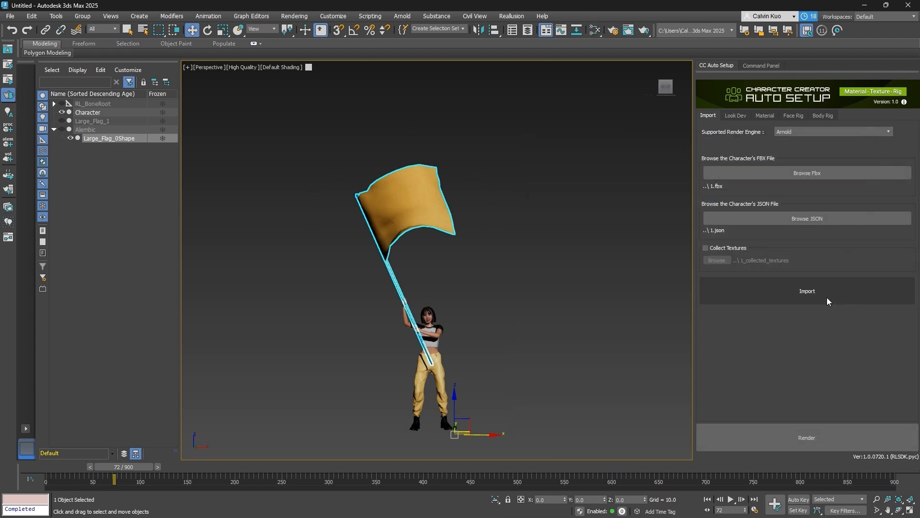